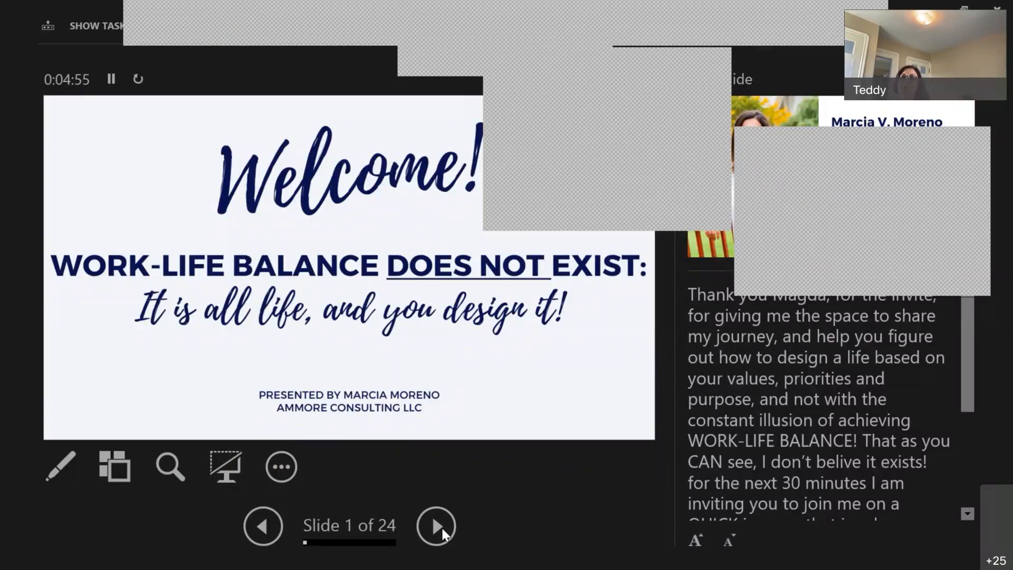
Reveal the AmMore logo on the Welcome slide, then advance to the presenter's bio
click(435, 525)
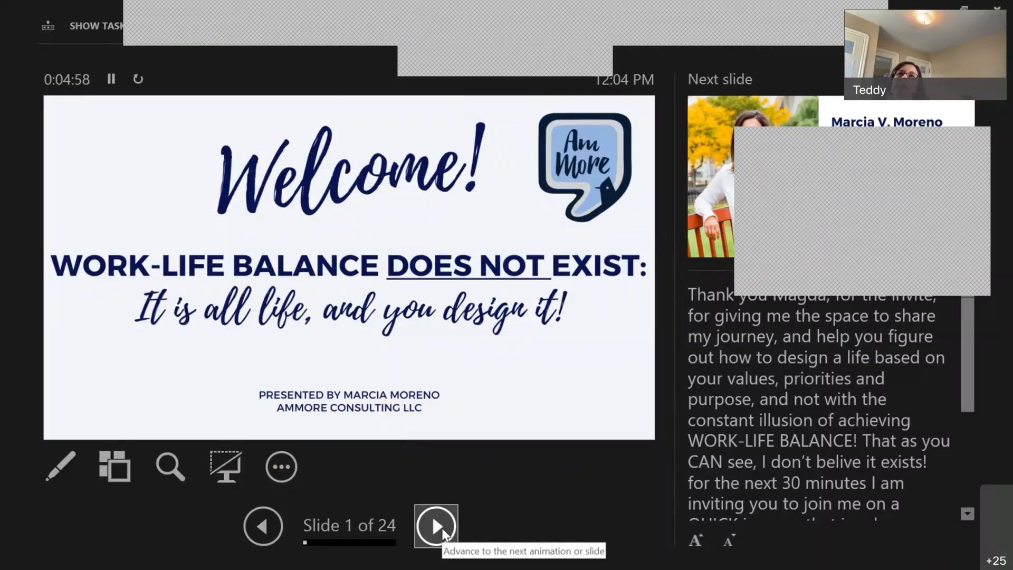
click(437, 525)
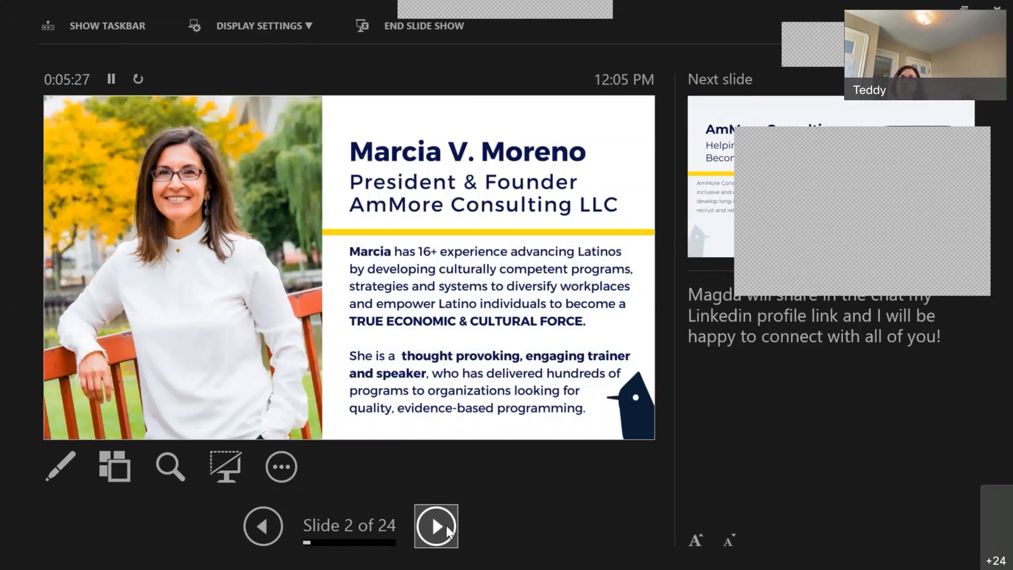
Advance through the AmMore Consulting and join-the-conversation slides to the work-from-home poll
click(435, 525)
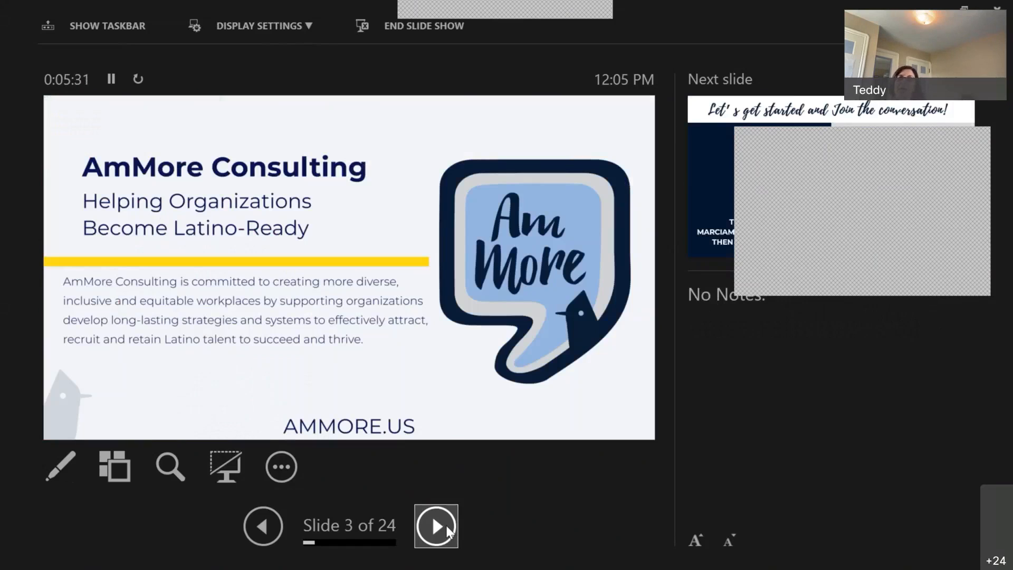
click(436, 525)
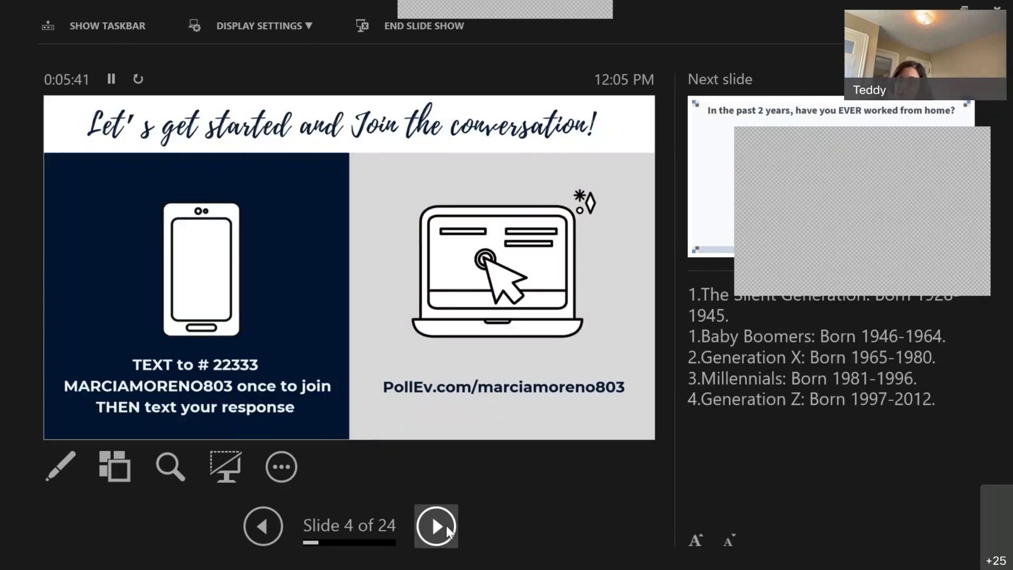
click(435, 525)
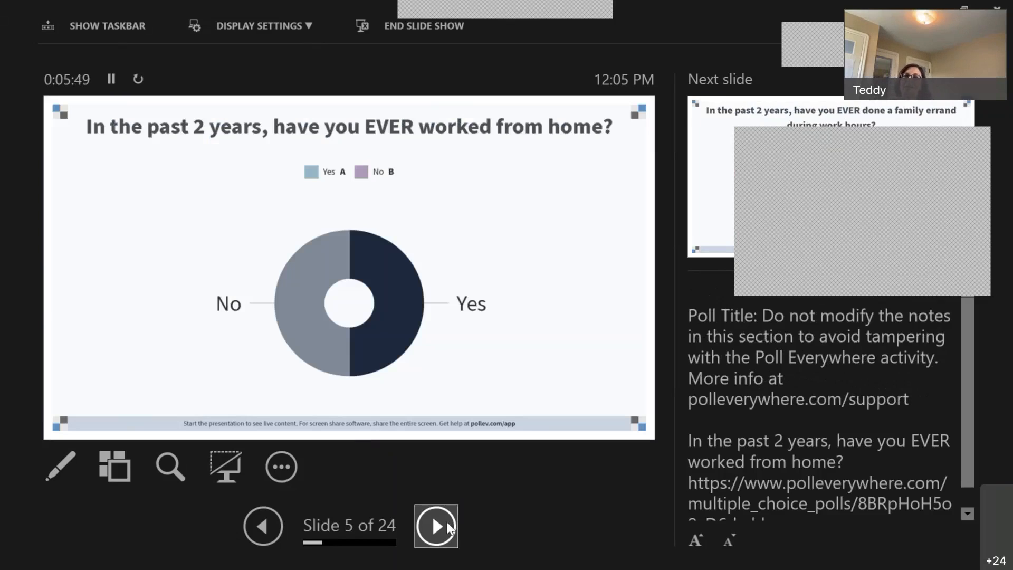
mouse_move(437, 526)
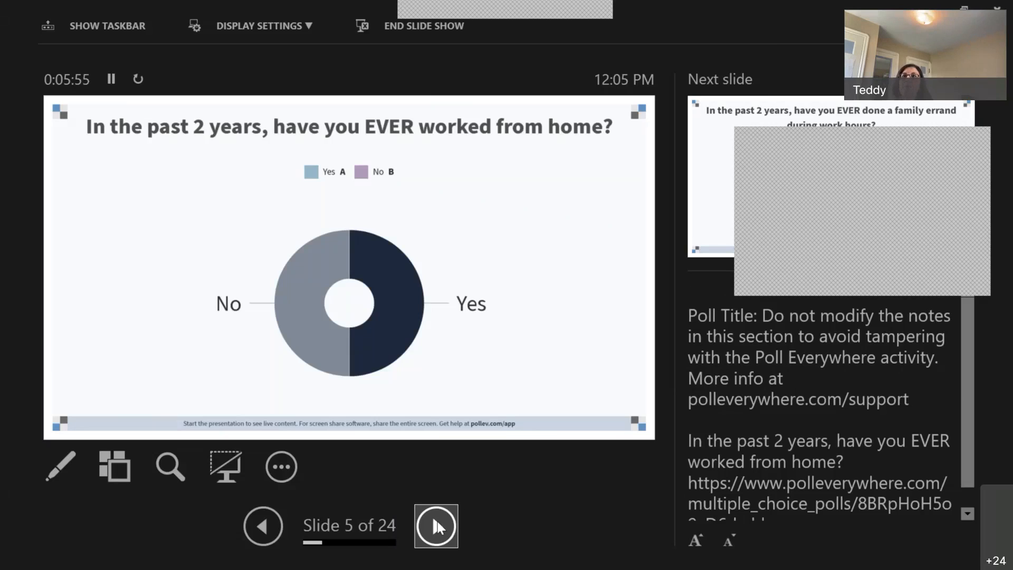
Advance past the errand and generation polls to Practice 1: Courage, then step back to My Journey
click(436, 525)
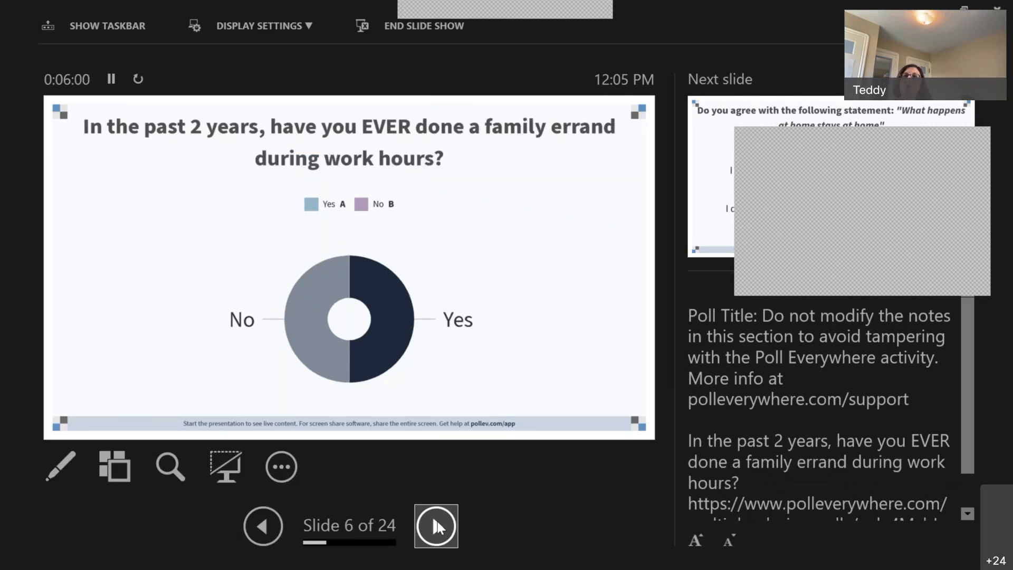
click(435, 525)
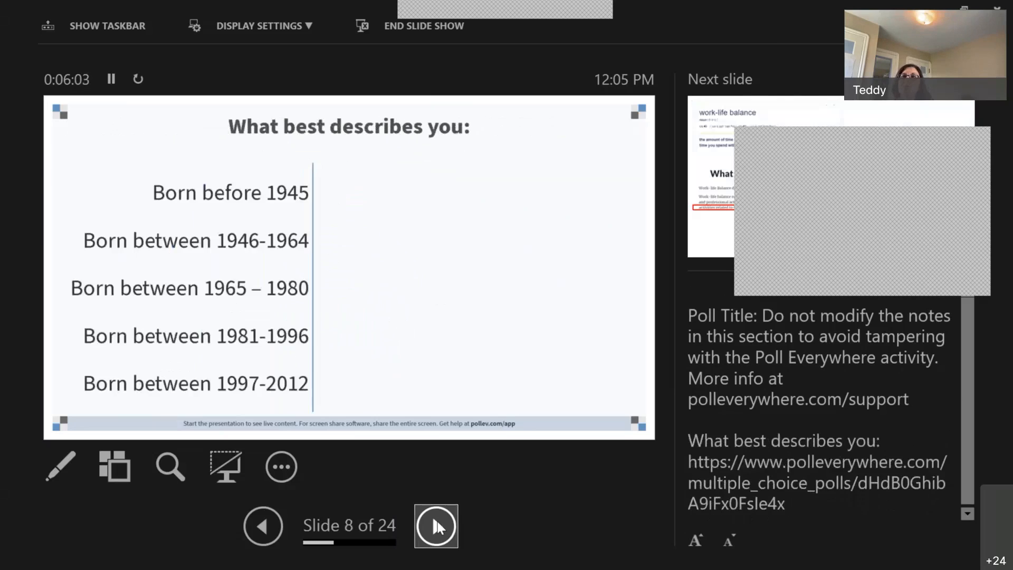
click(435, 526)
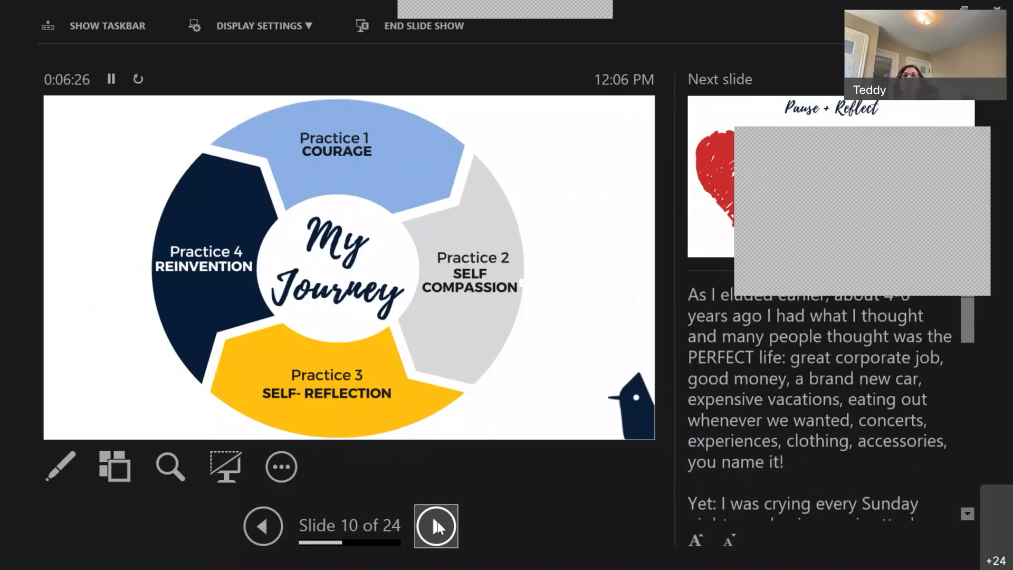
click(435, 526)
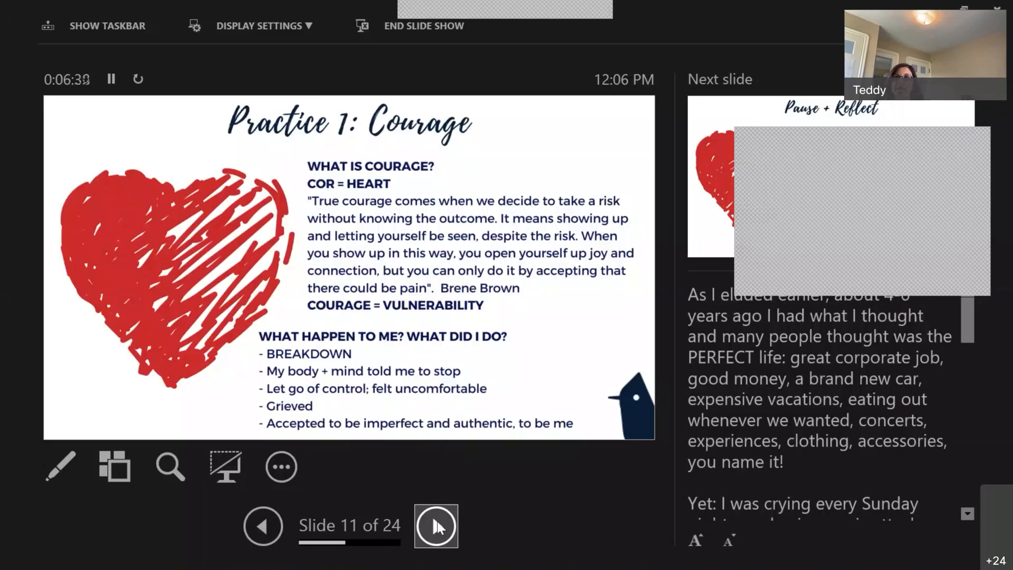
click(263, 524)
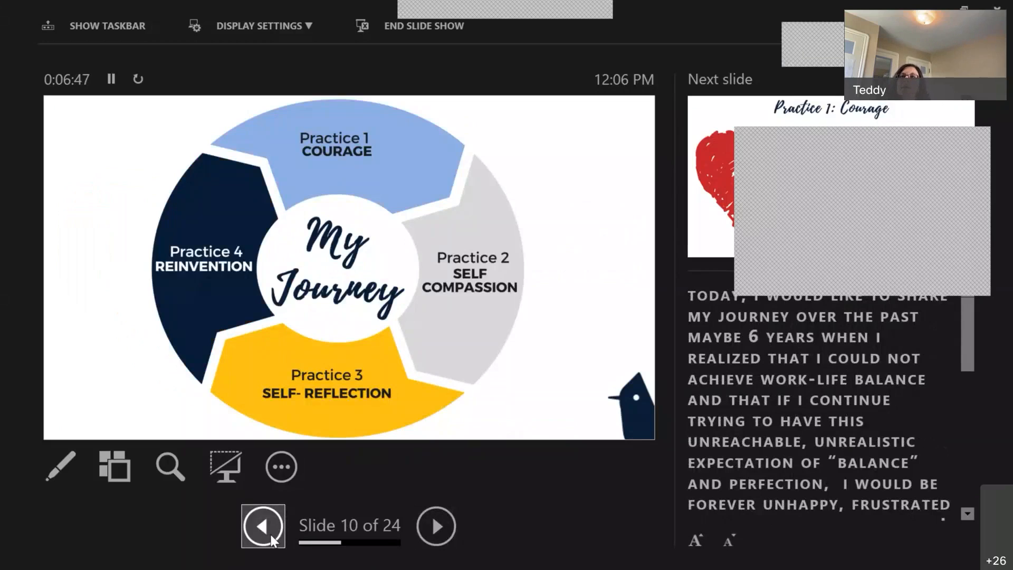
Step back one slide to slide 9, the work-life balance definitions
click(263, 525)
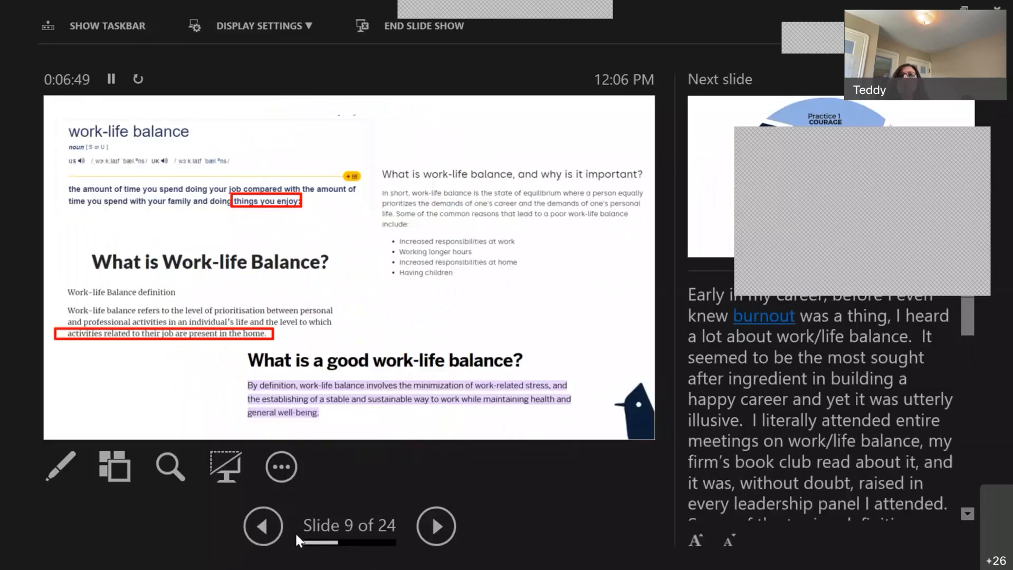
mouse_move(414, 565)
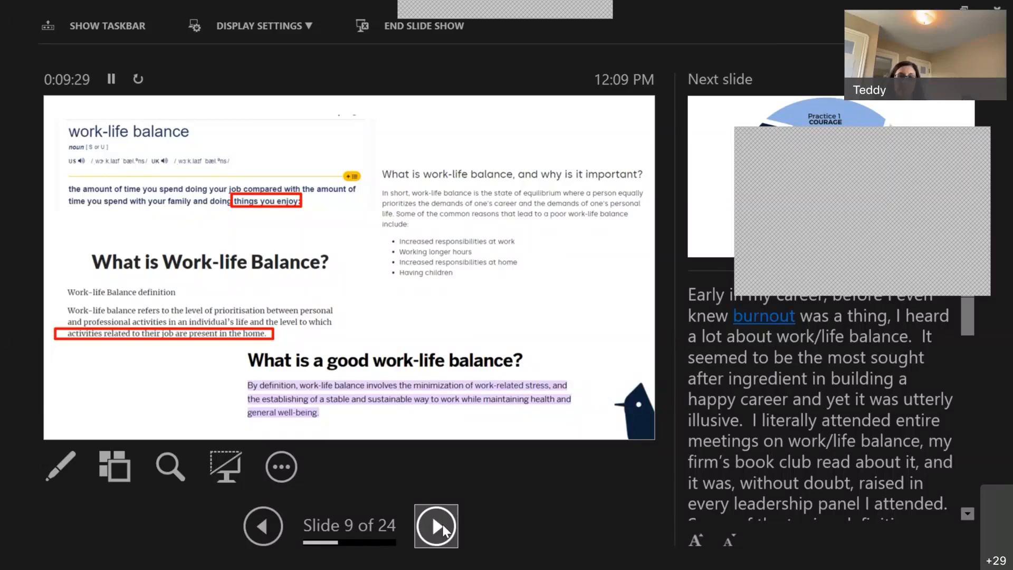
click(435, 525)
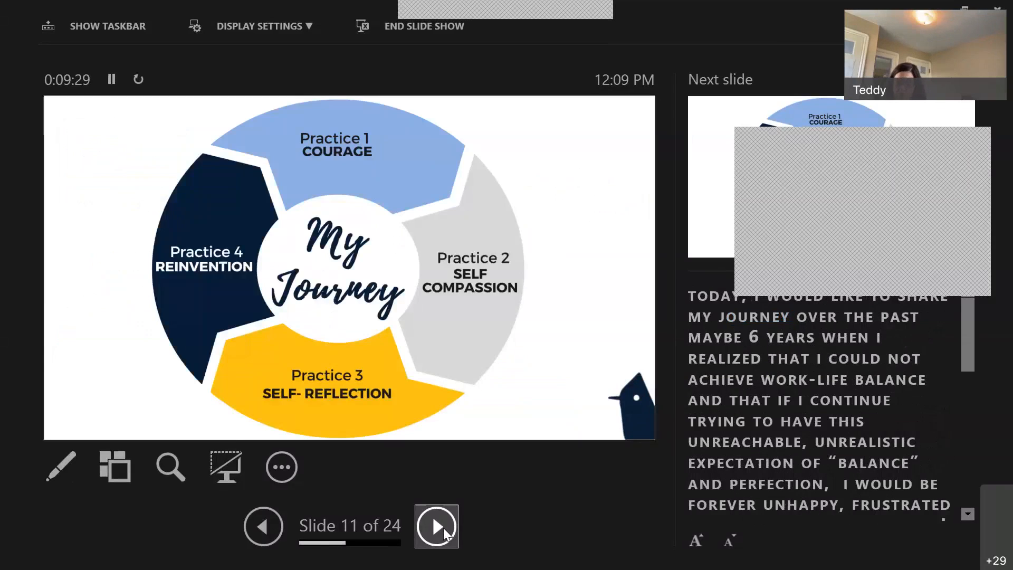
click(263, 525)
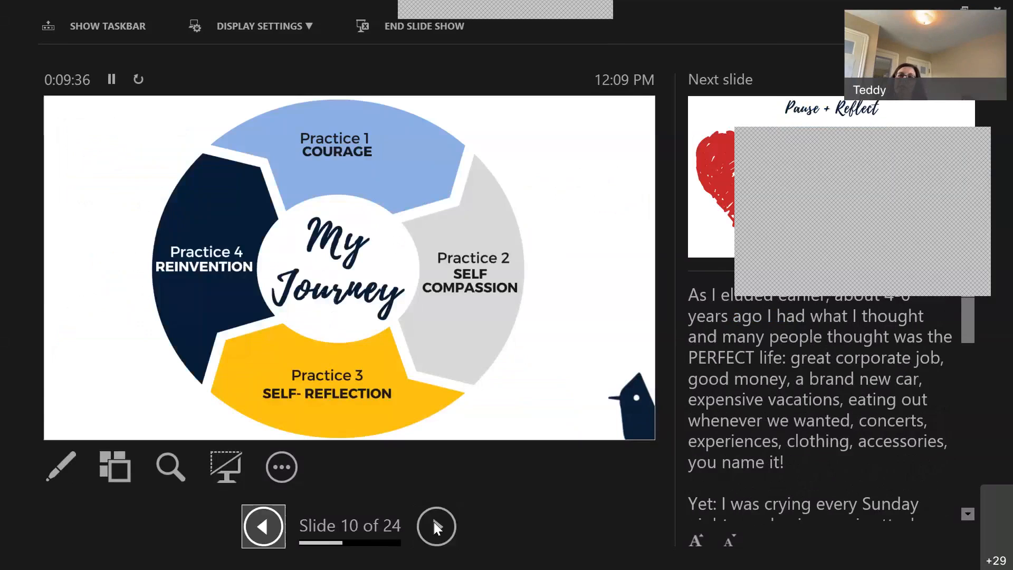
click(436, 526)
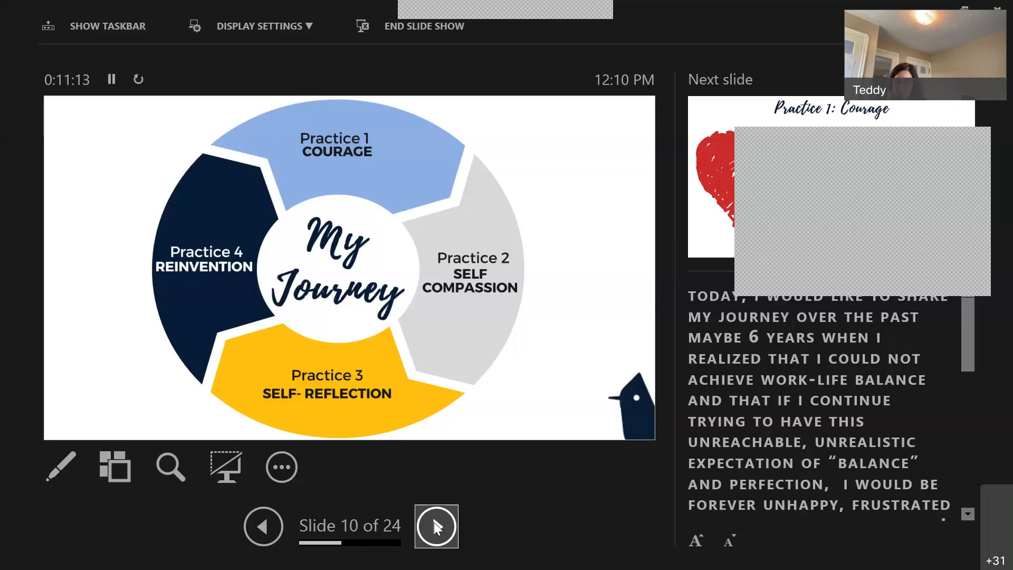
Advance from My Journey to slide 11, Practice 1: Courage
click(436, 526)
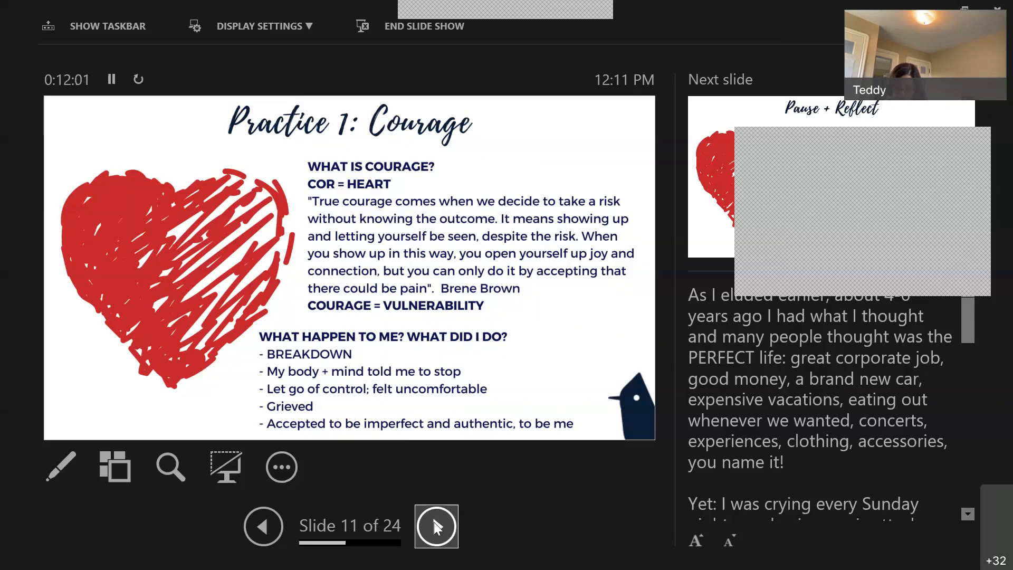
mouse_move(651, 304)
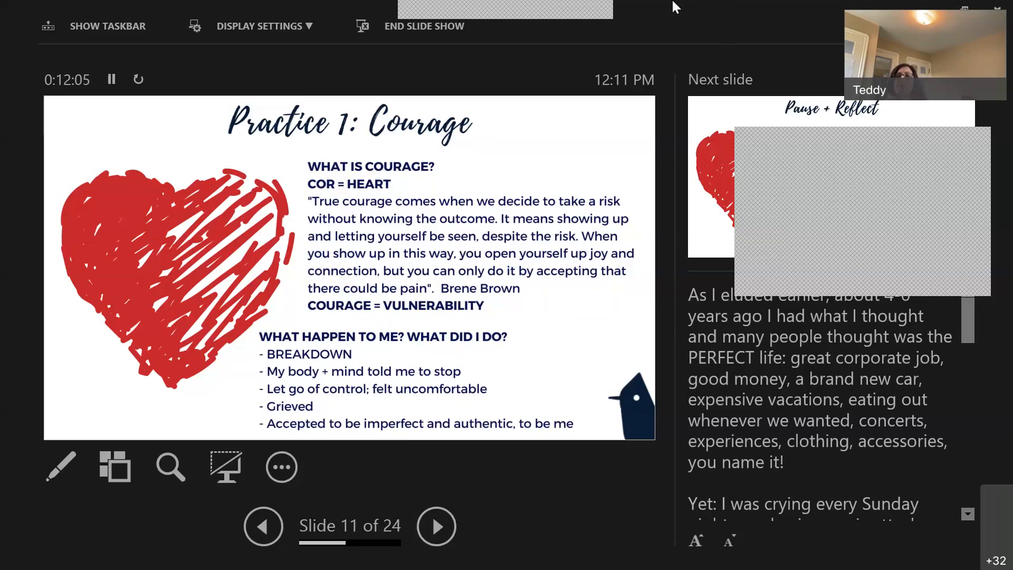
mouse_move(606, 5)
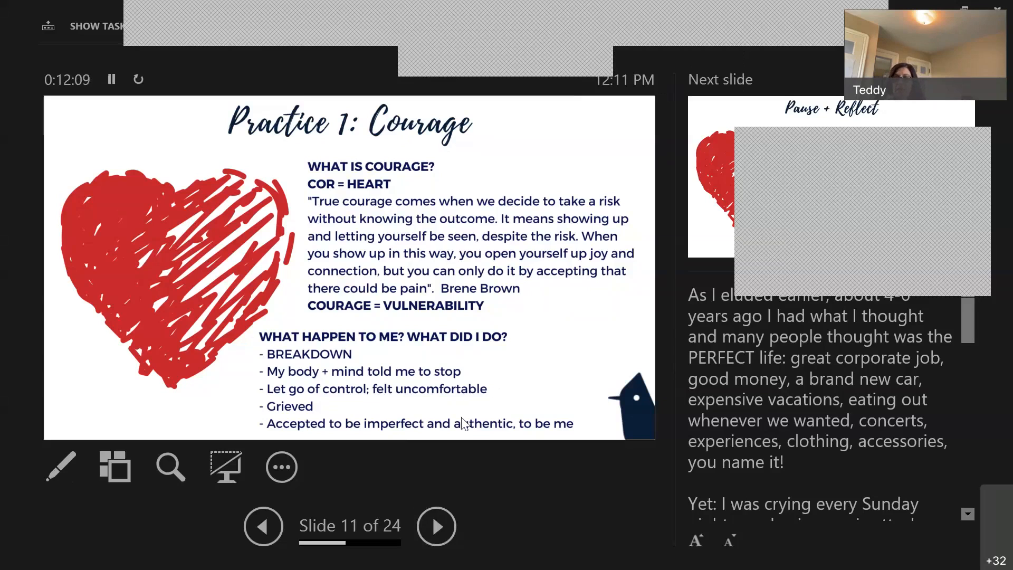
mouse_move(475, 504)
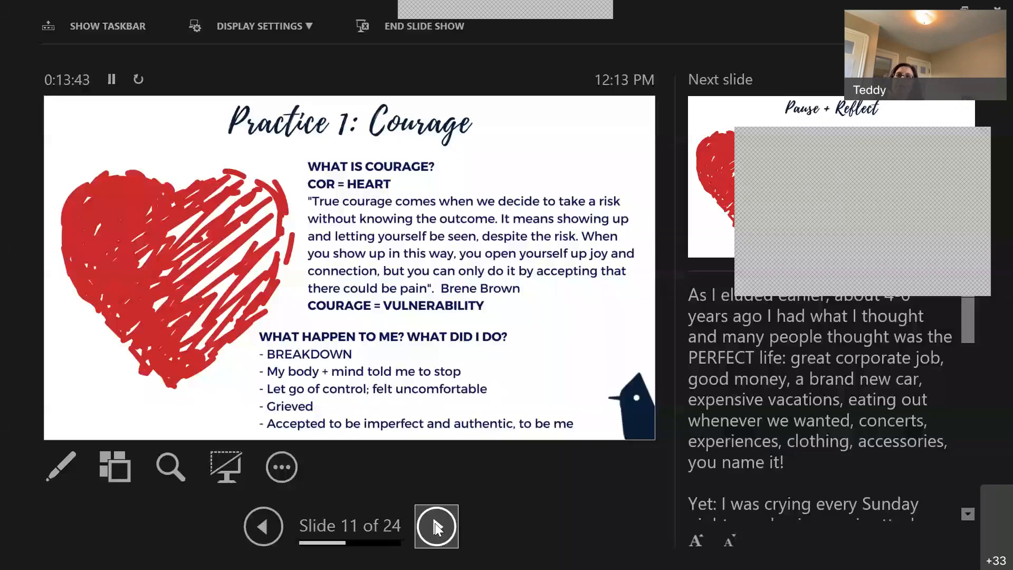
mouse_move(549, 546)
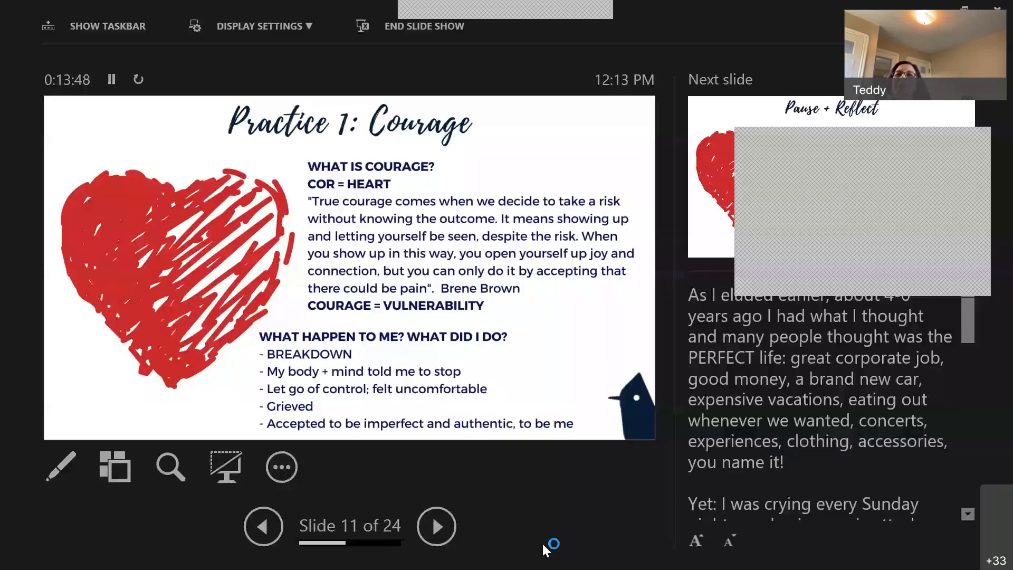
mouse_move(526, 538)
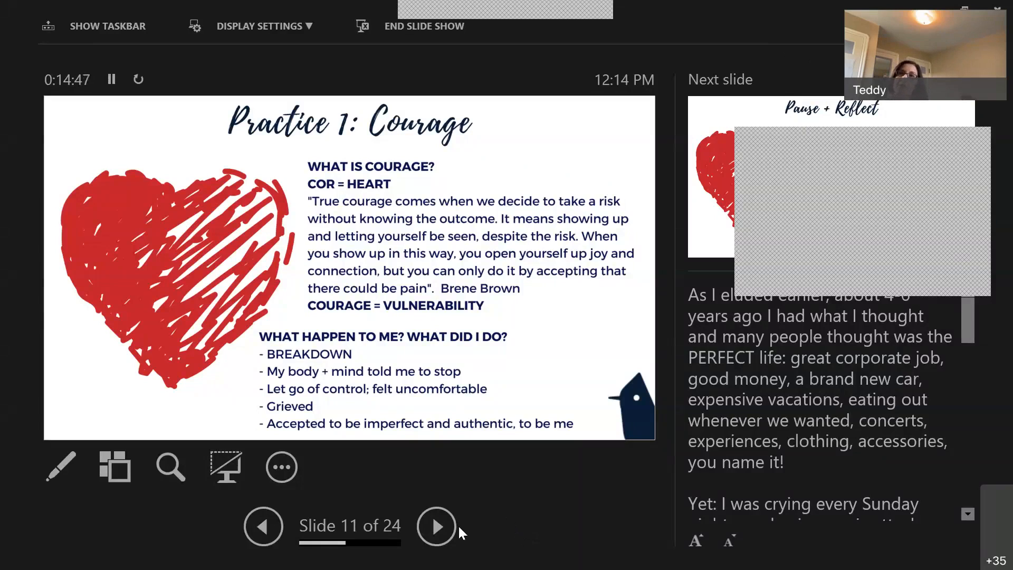
Advance to slide 12, Pause + Reflect, with its courage and vulnerability questions
click(436, 525)
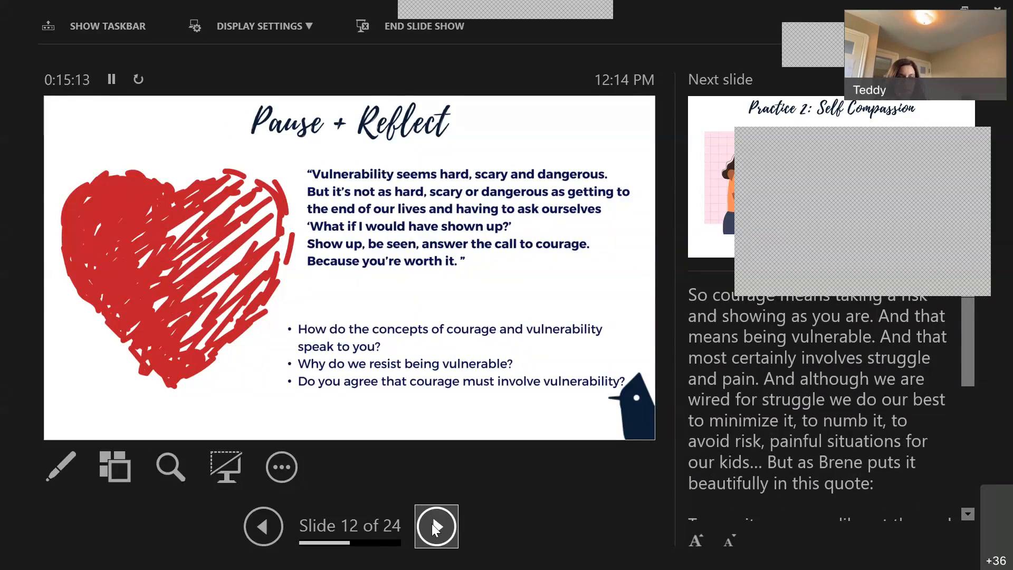
Advance to slide 13, Practice 2: Self Compassion, showing what the presenter did
click(436, 525)
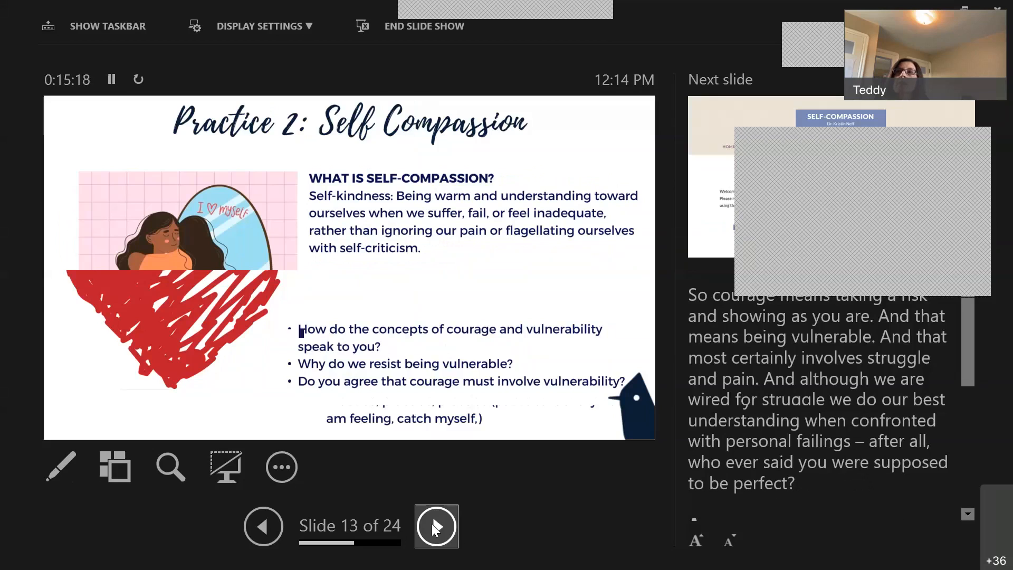
click(436, 524)
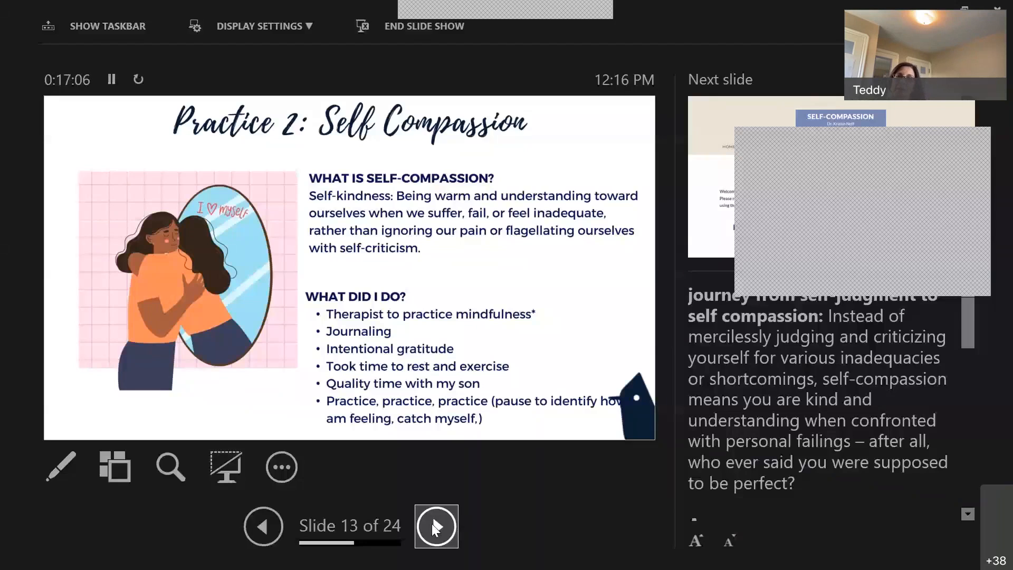
Advance to slide 14, showing the Self-Compassion Test web page link
click(437, 524)
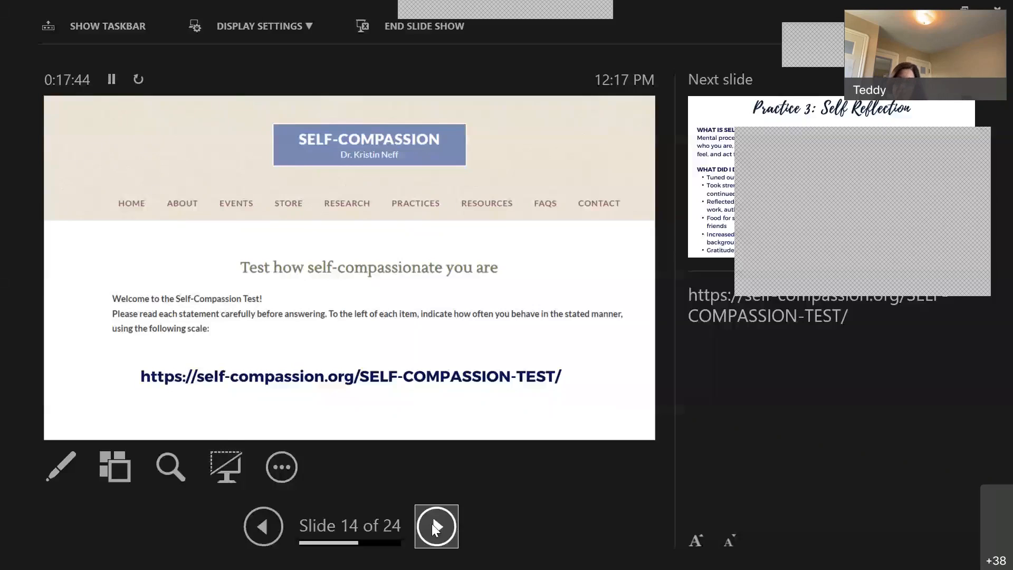
Advance to slide 15, Practice 3: Self Reflection
click(436, 526)
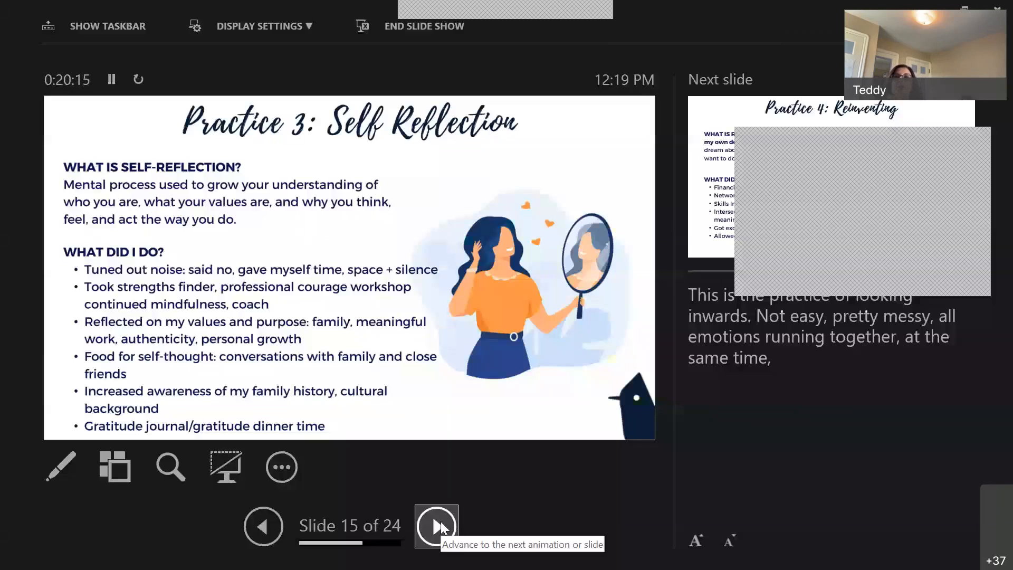
Advance through Practice 4: Reinventing to slide 17, the My Journey four-practice cycle
click(436, 526)
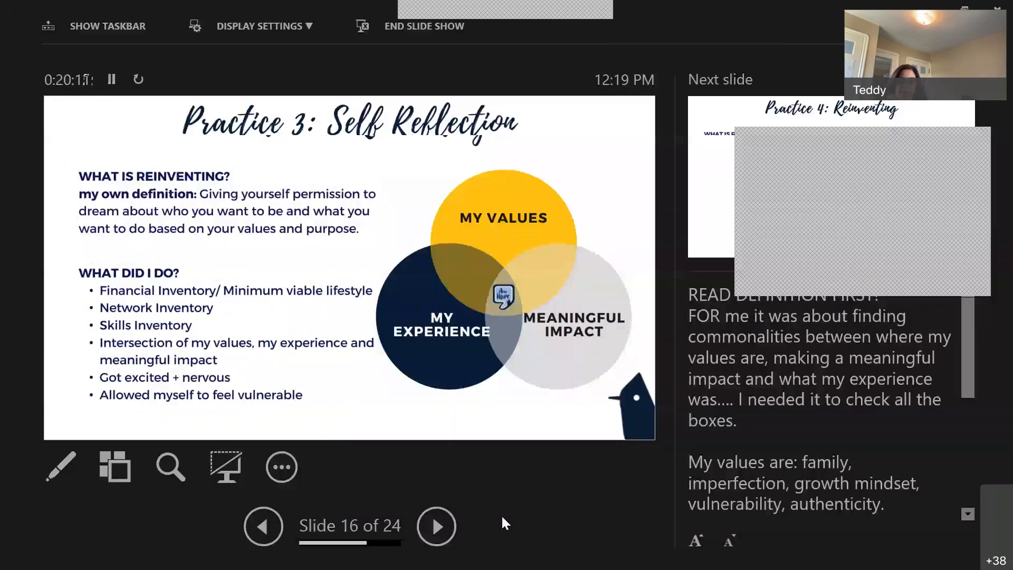
click(436, 525)
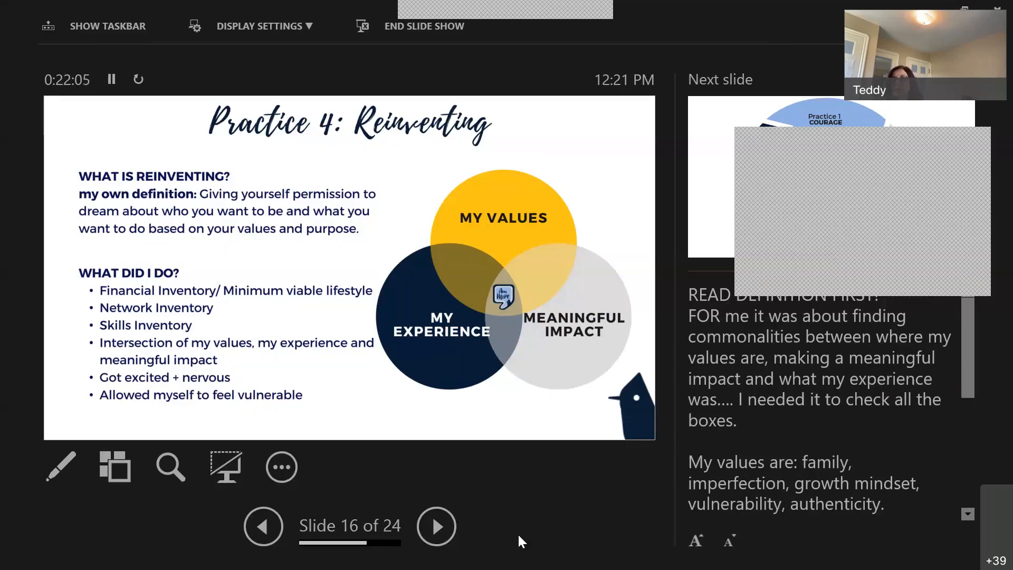
mouse_move(686, 43)
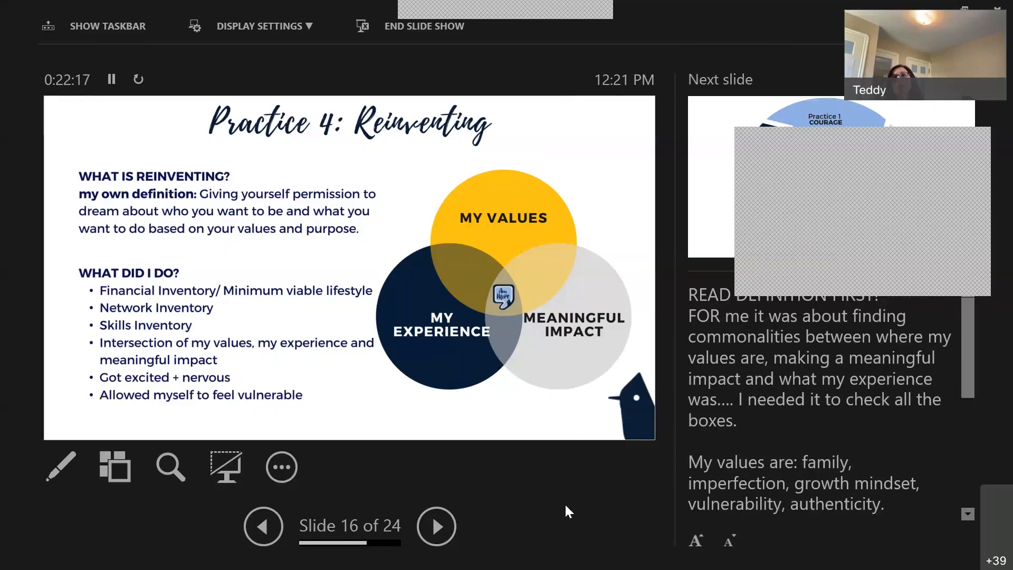
mouse_move(446, 523)
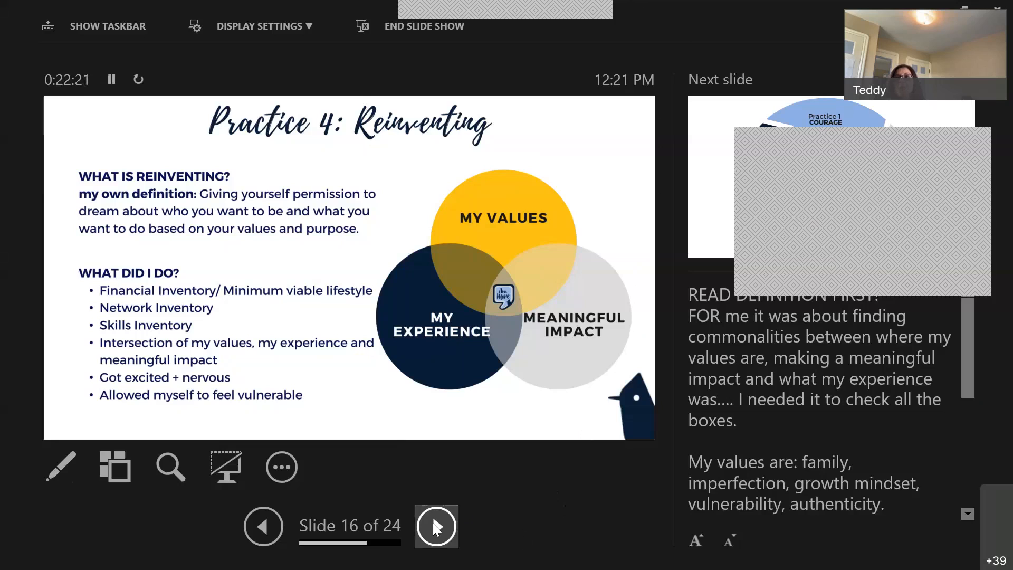
click(436, 525)
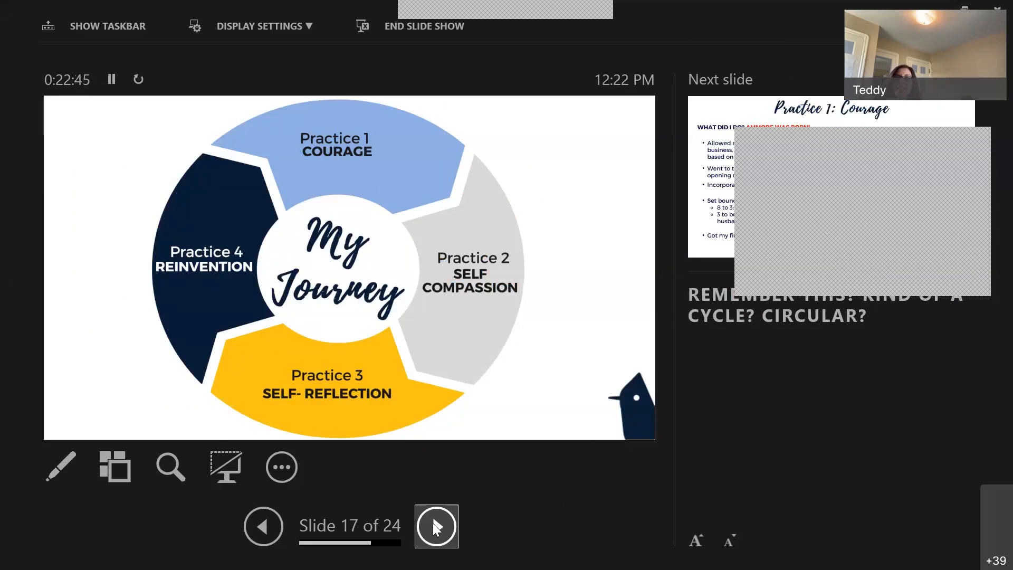
Advance the show to slide 18, Practice 1: Courage, where AmMore was born
click(436, 525)
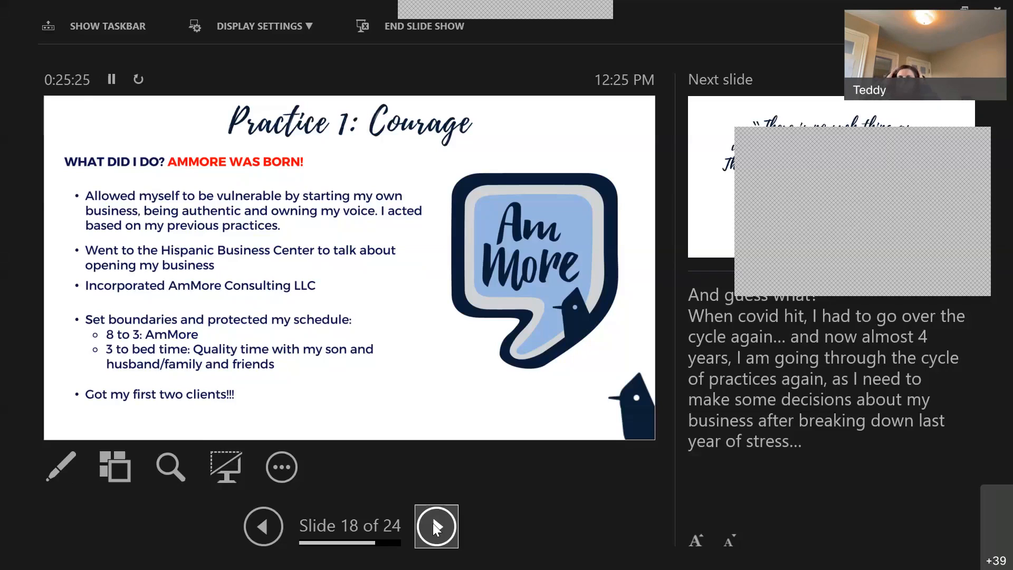
Advance to slide 19, Sadhguru's quote that work-life balance is all life
click(437, 526)
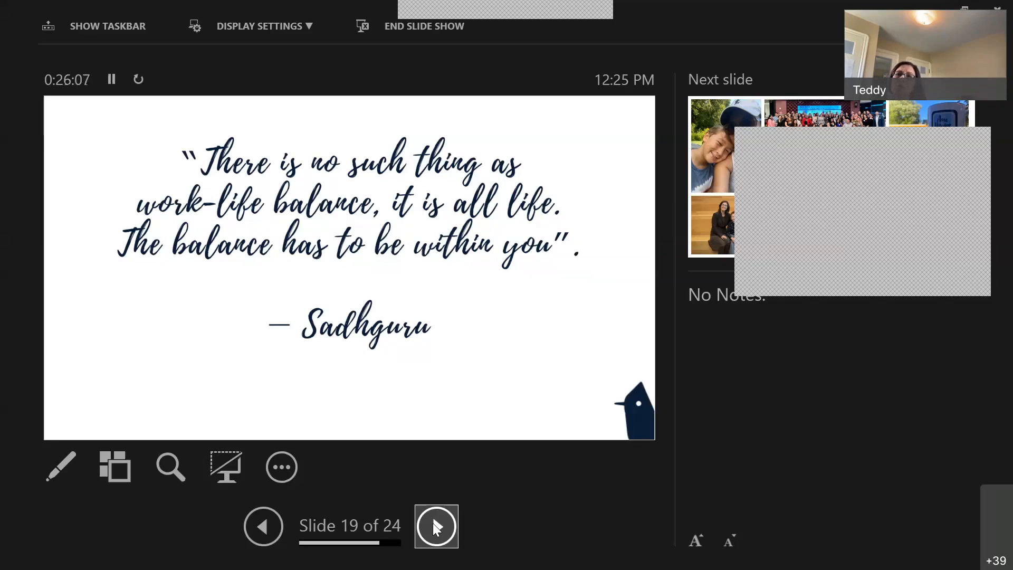
Advance to slide 20, the My life today photo collage
click(436, 525)
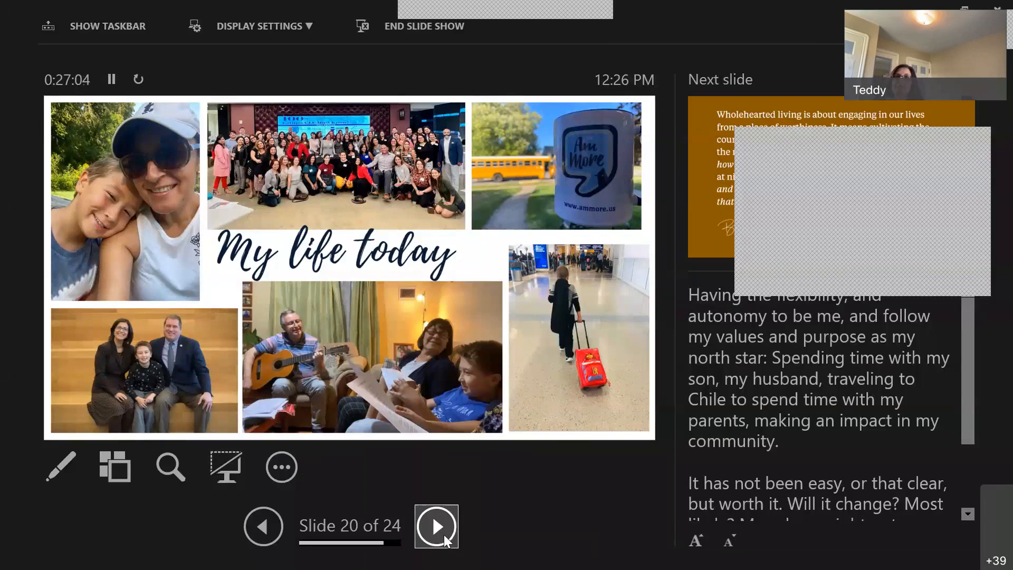
Advance to slide 21, Brené Brown's quote on wholehearted living and worthiness
click(435, 526)
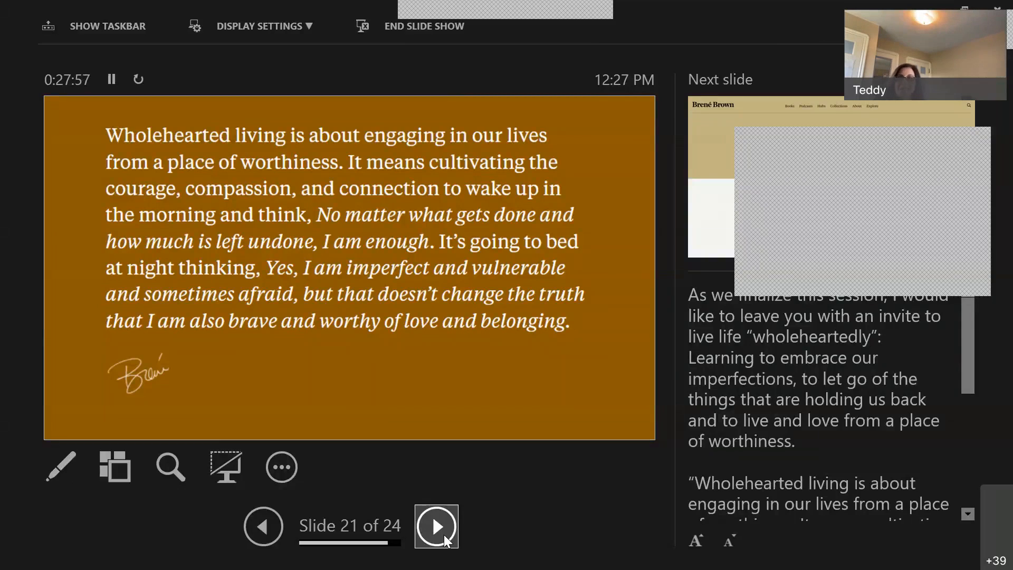
Advance to slide 22, showing Brené Brown's Wholehearted Inventory web page
click(436, 525)
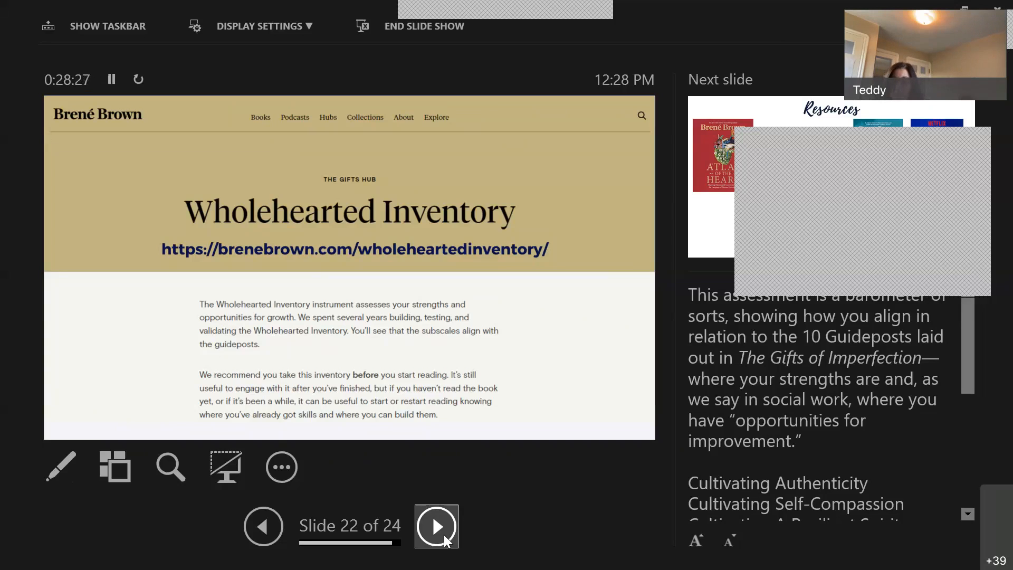
mouse_move(877, 369)
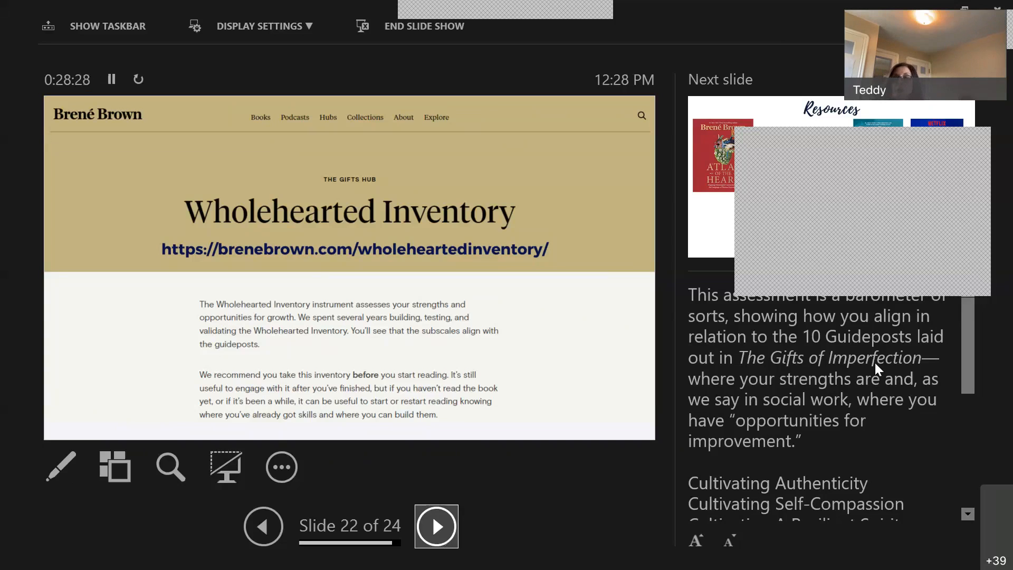
mouse_move(882, 235)
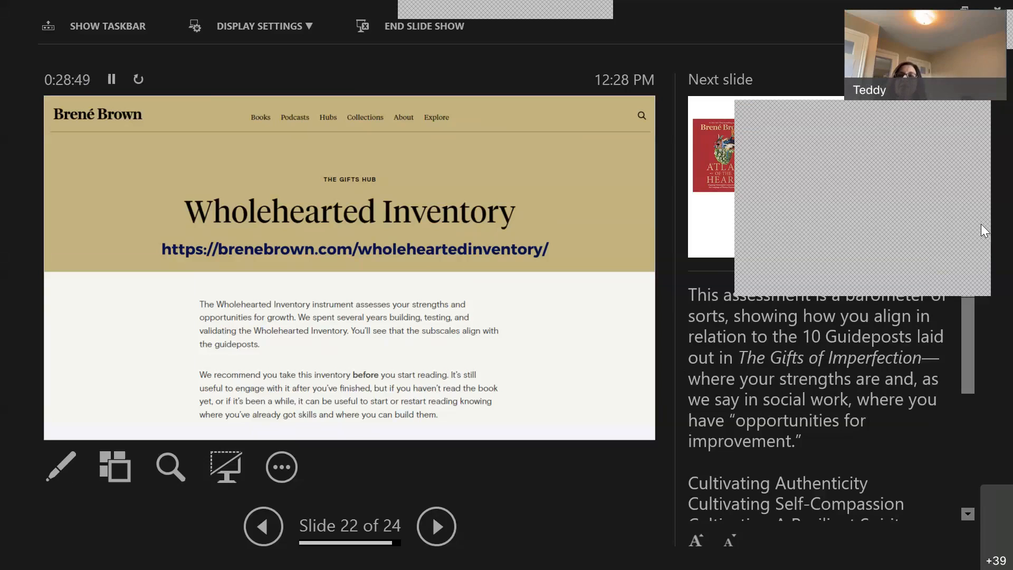
mouse_move(827, 271)
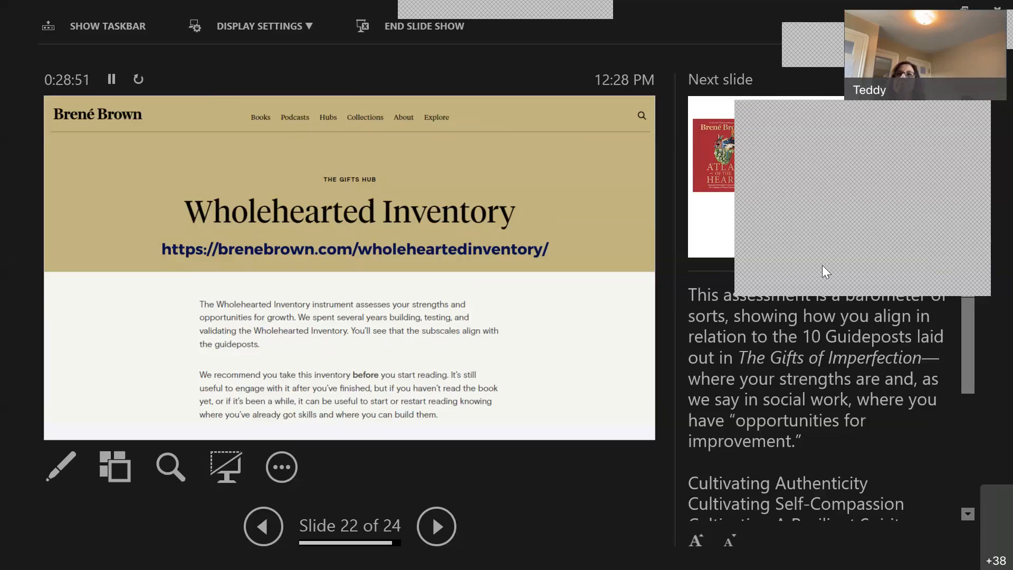
mouse_move(949, 200)
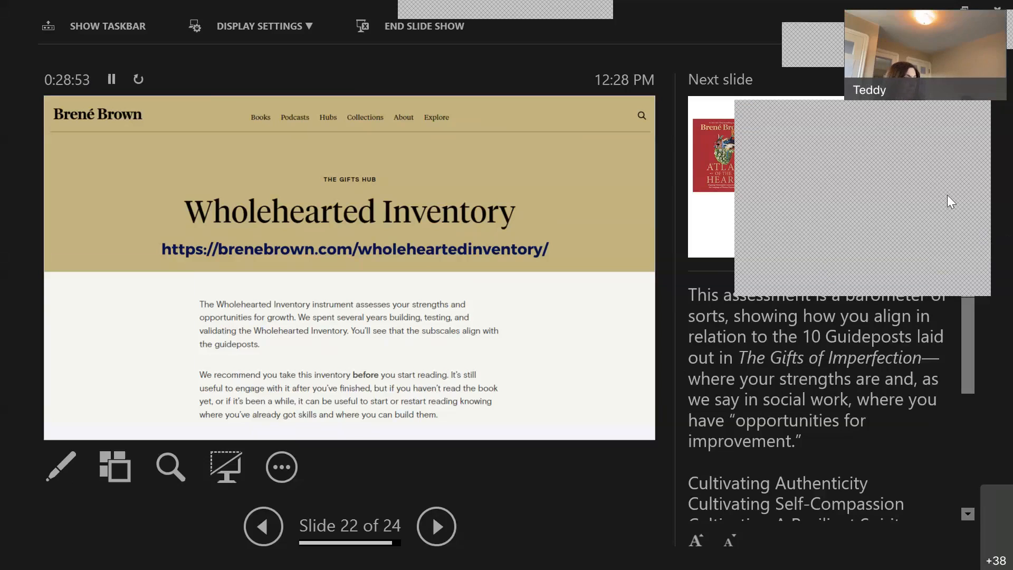
mouse_move(958, 265)
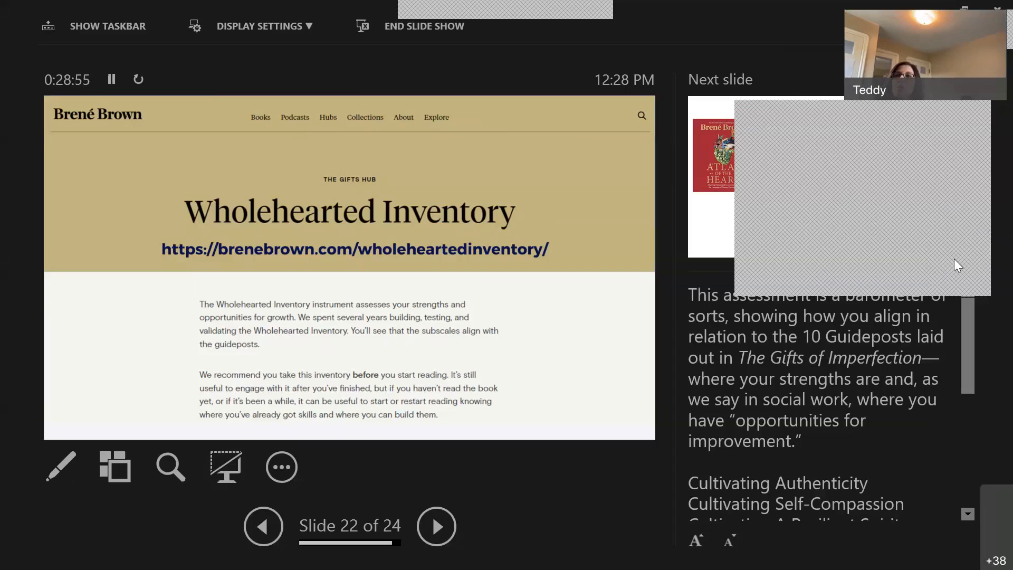
click(437, 526)
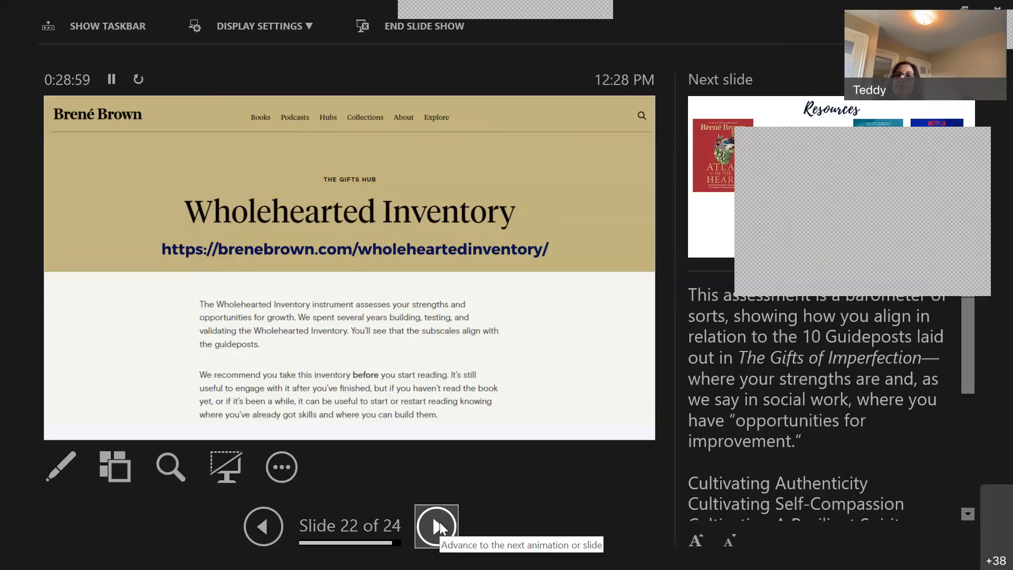
click(436, 525)
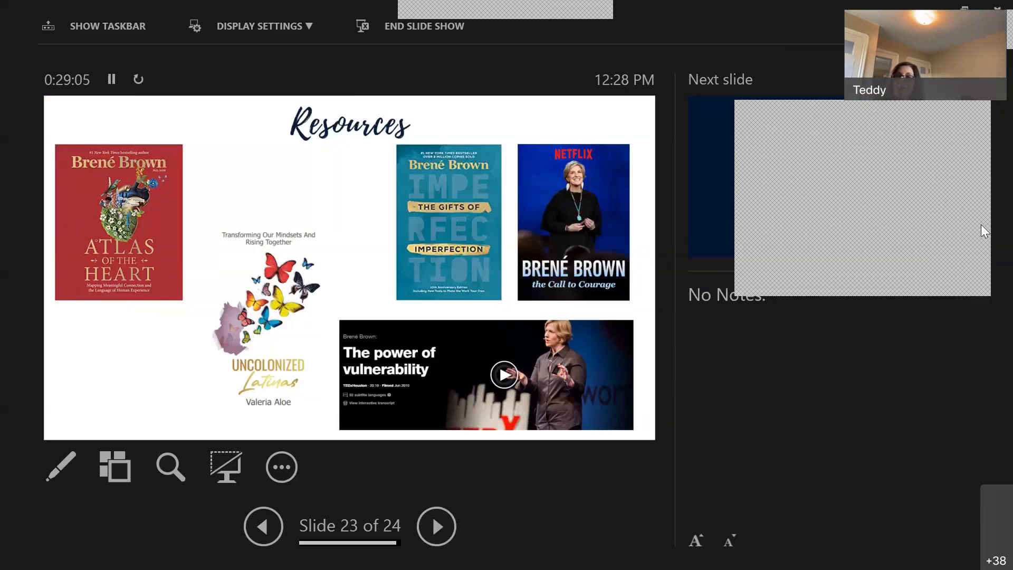
mouse_move(969, 234)
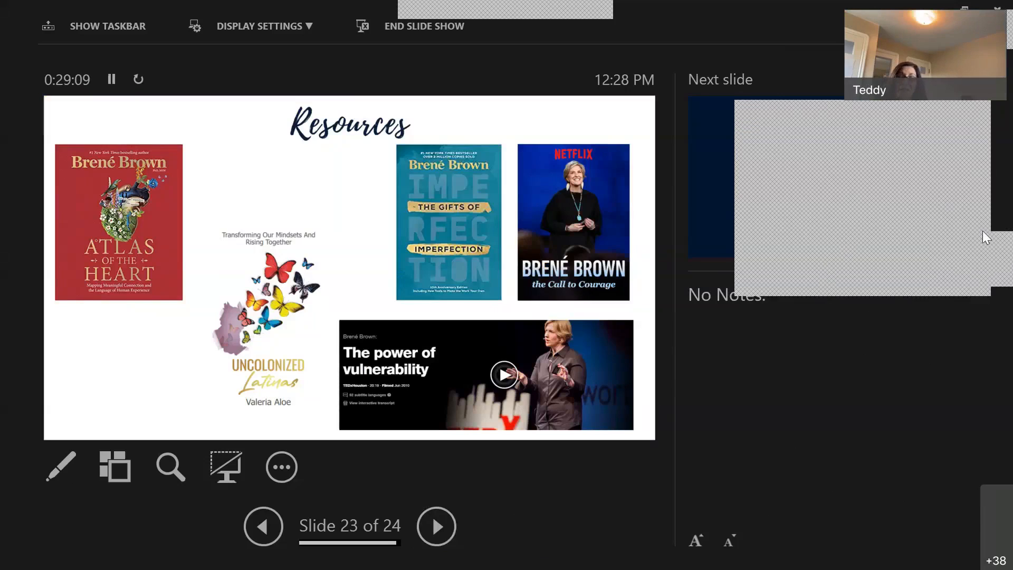
mouse_move(854, 187)
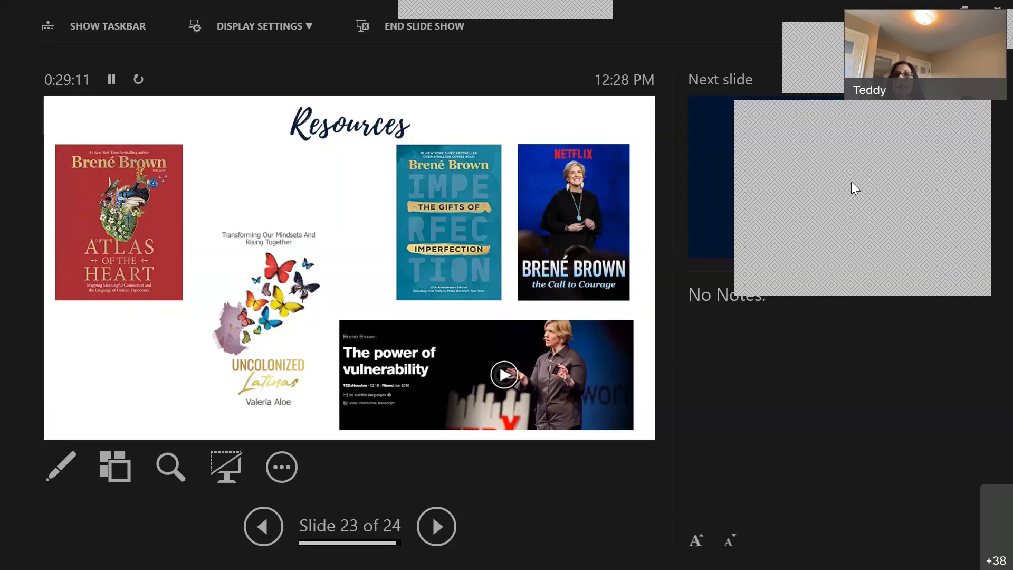
mouse_move(982, 230)
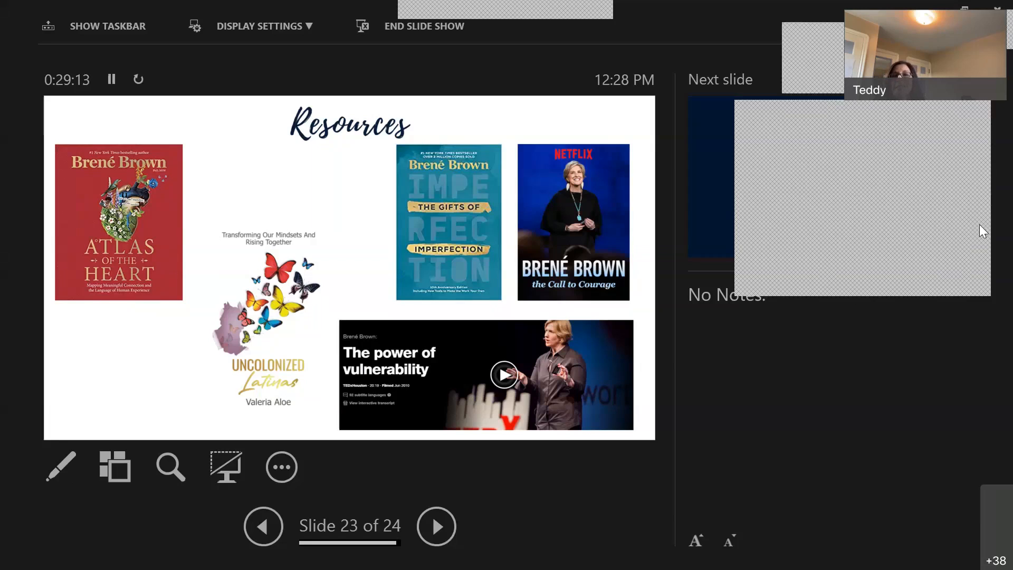
mouse_move(846, 191)
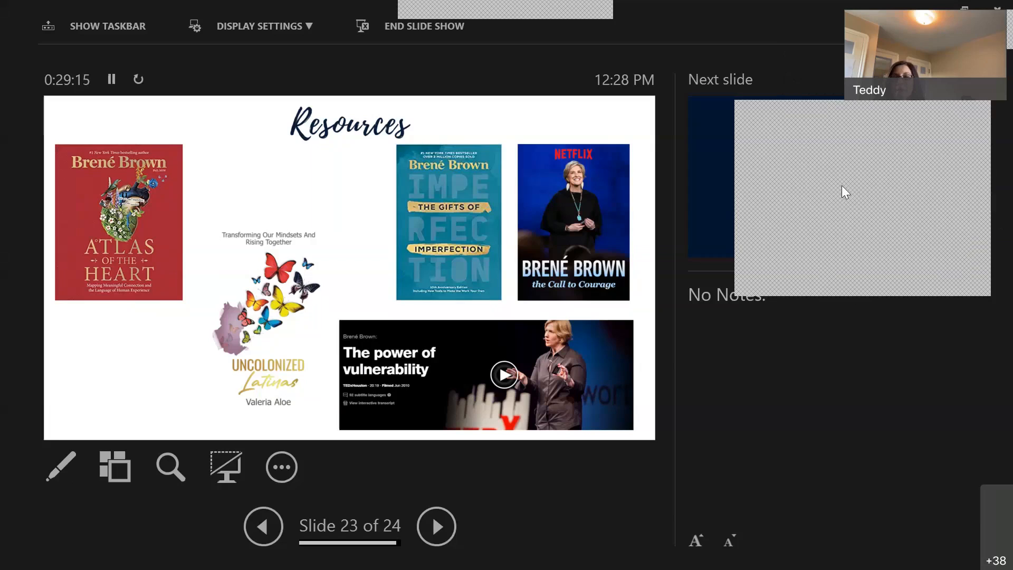
mouse_move(984, 227)
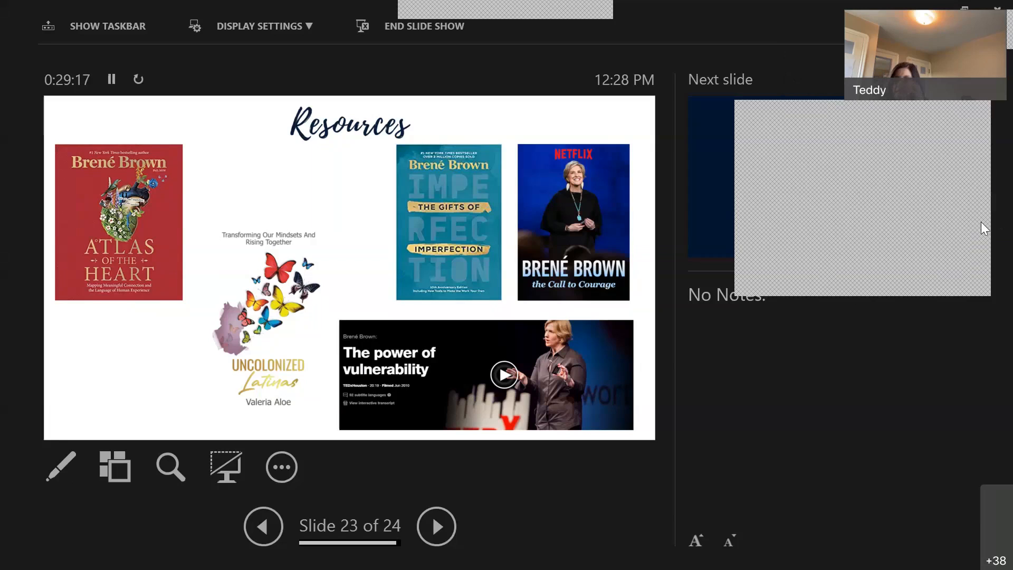
mouse_move(946, 233)
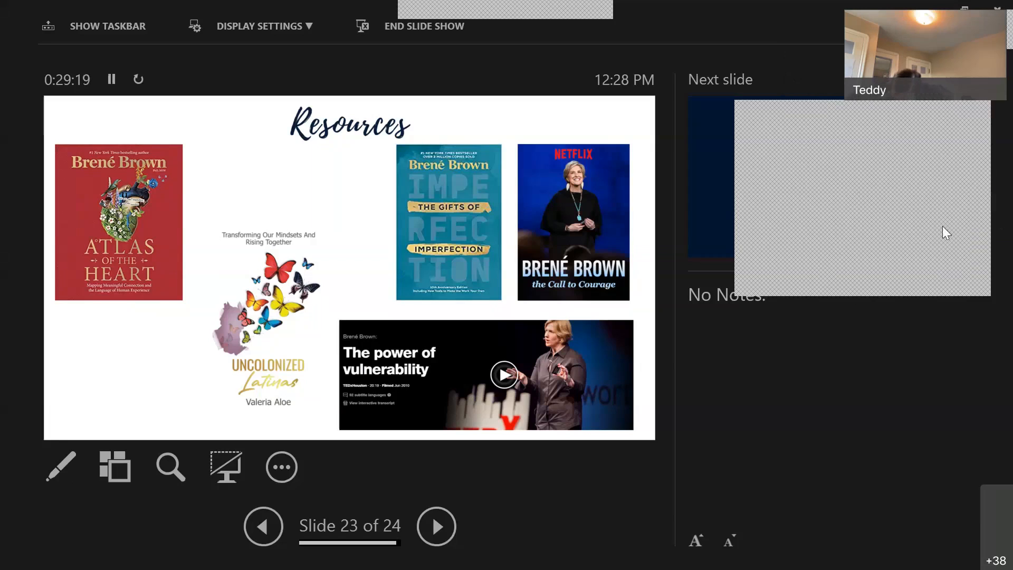
mouse_move(749, 233)
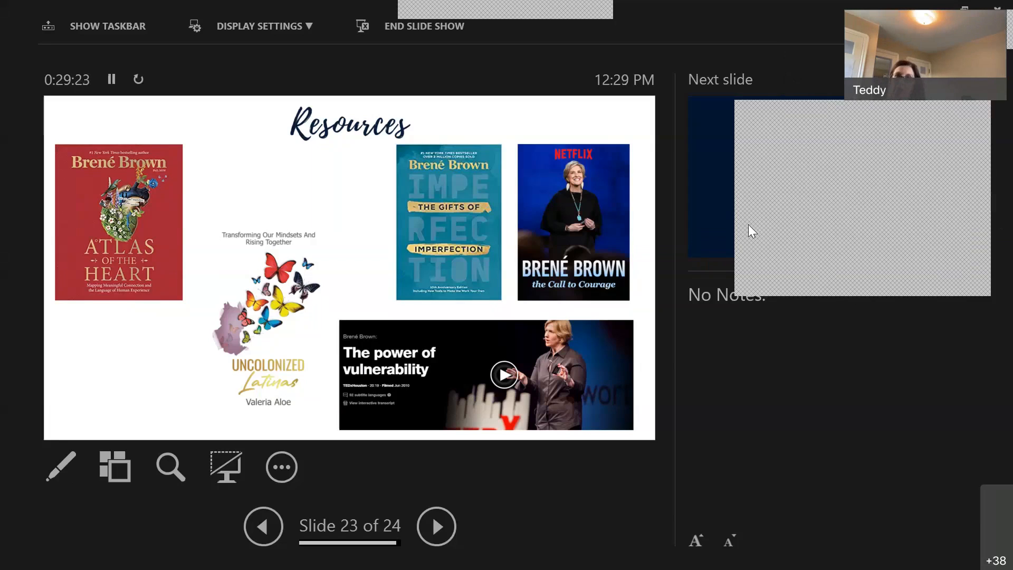
mouse_move(761, 228)
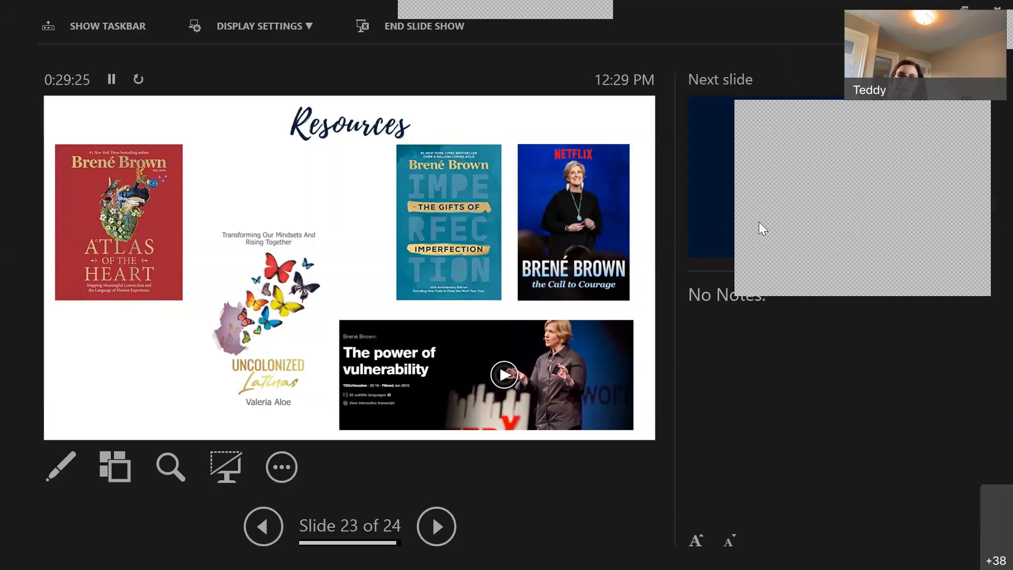
mouse_move(748, 227)
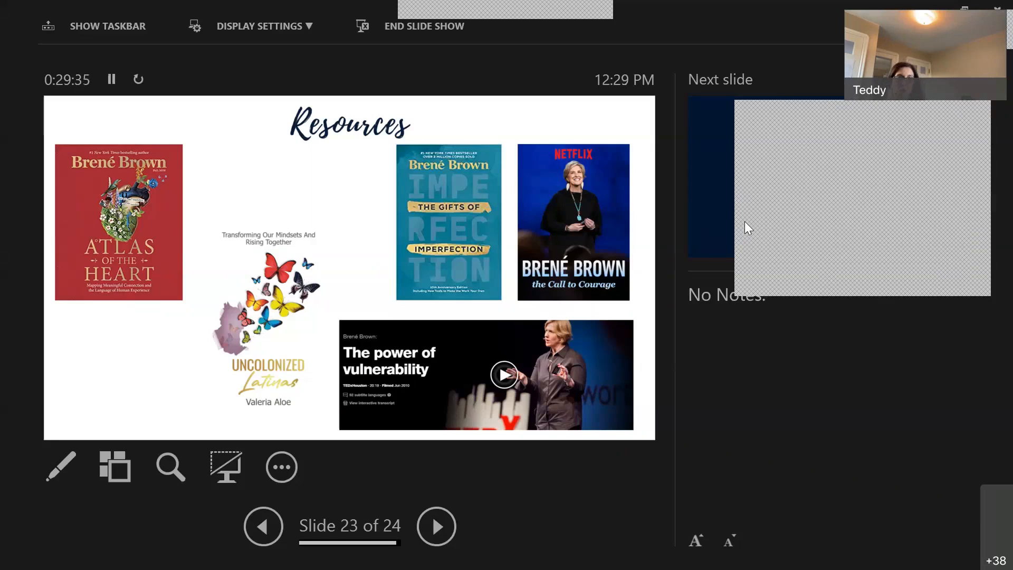
mouse_move(748, 236)
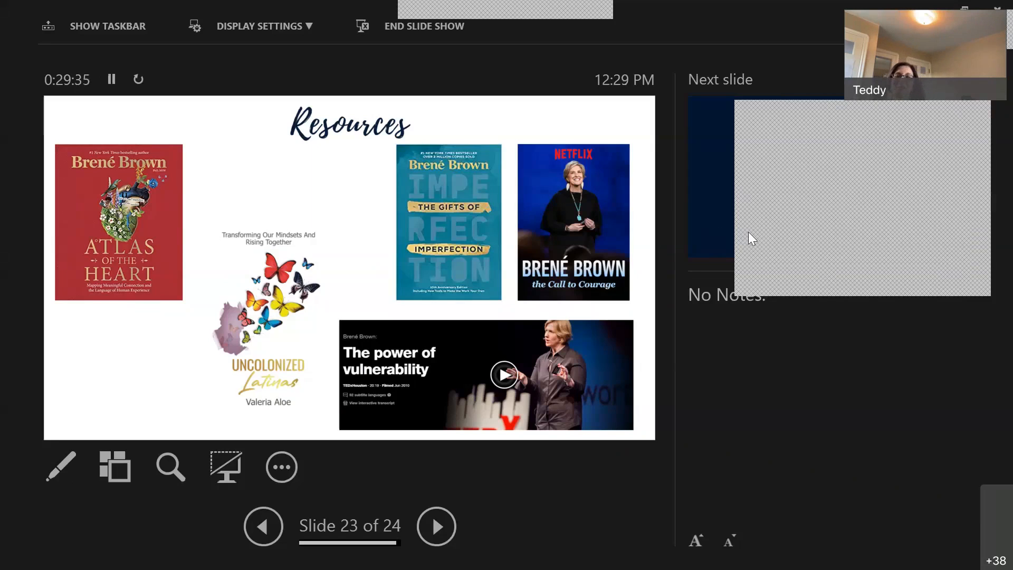
mouse_move(685, 440)
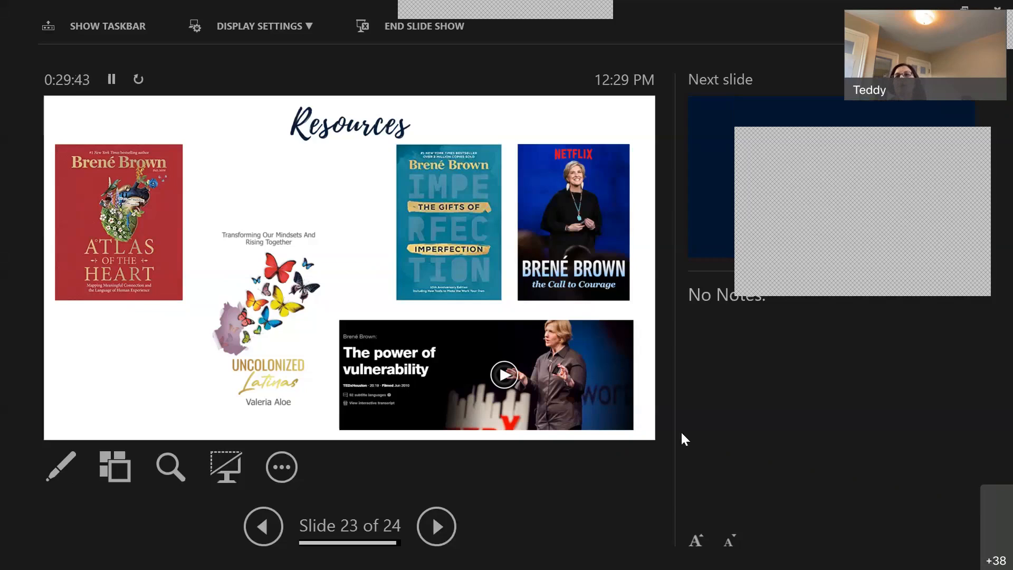
mouse_move(601, 454)
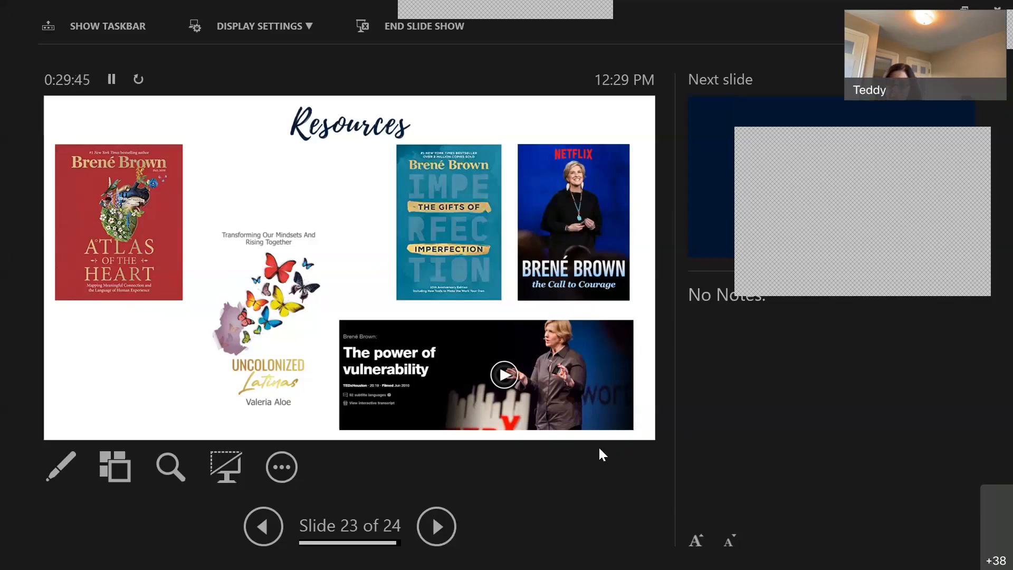
mouse_move(570, 483)
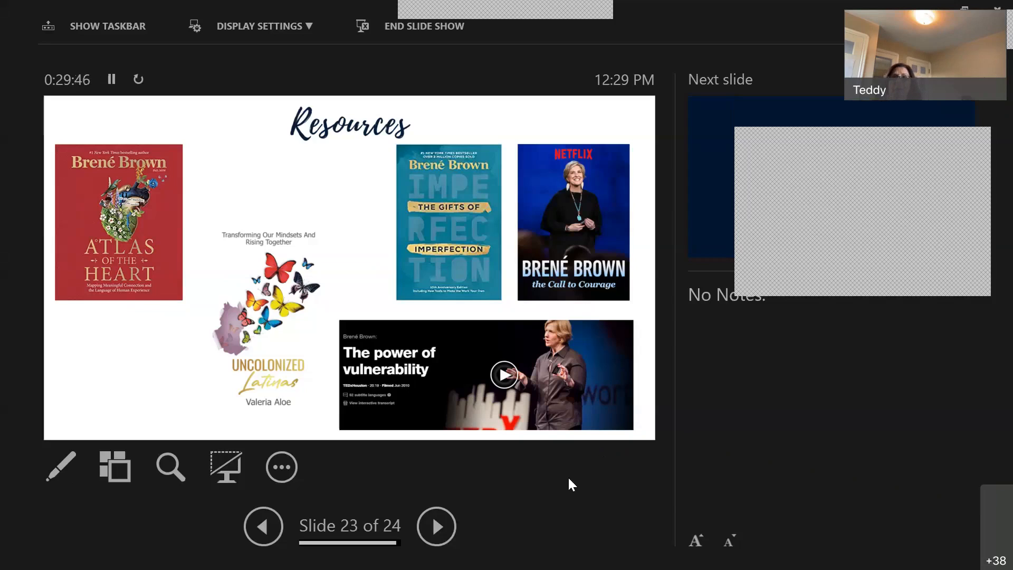
mouse_move(386, 515)
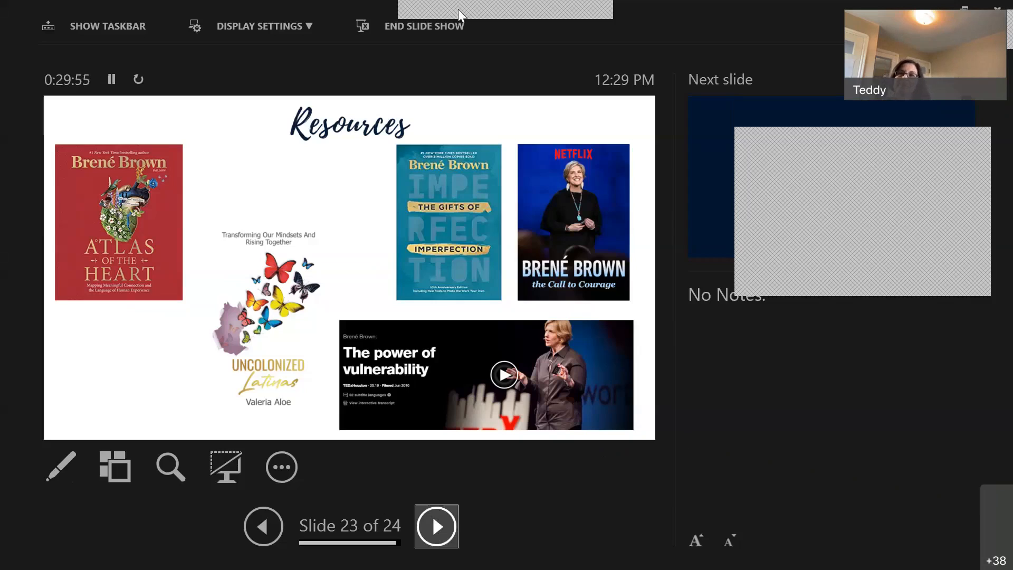
Advance from slide 23 to slide 24, the Gracias! closing slide with AMMORE.US
click(437, 525)
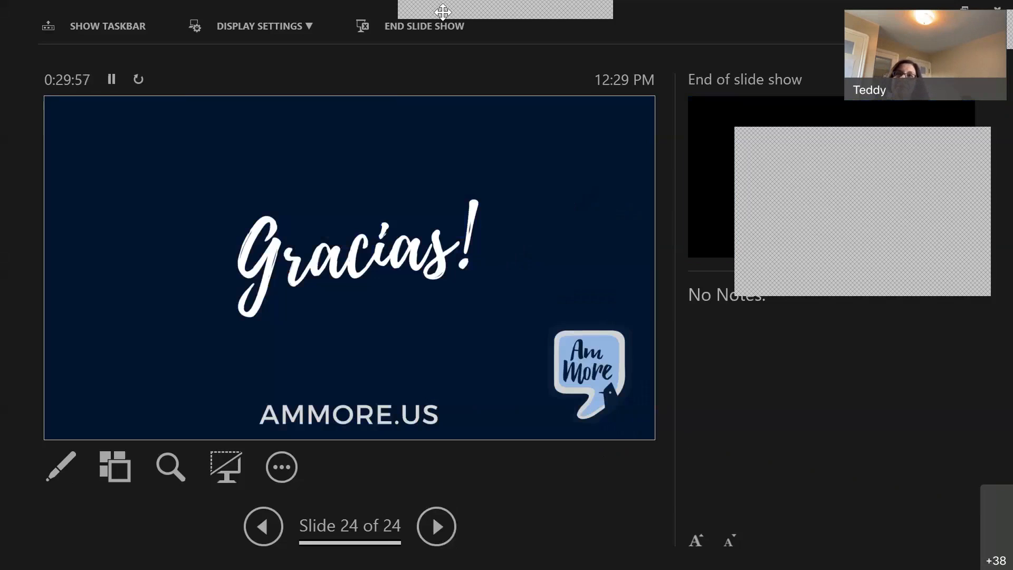